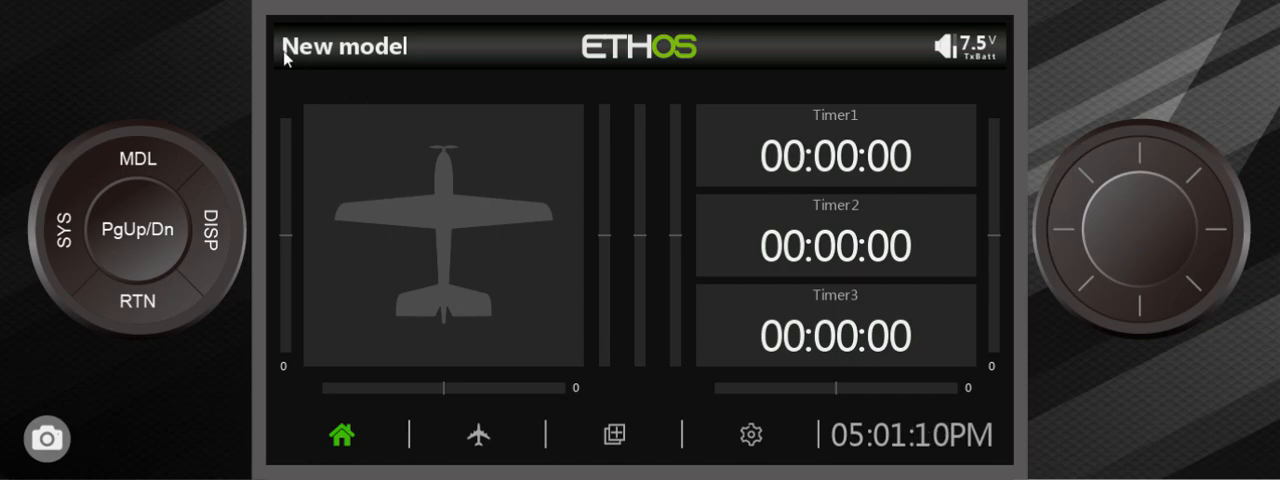
pyautogui.moveTo(168, 90)
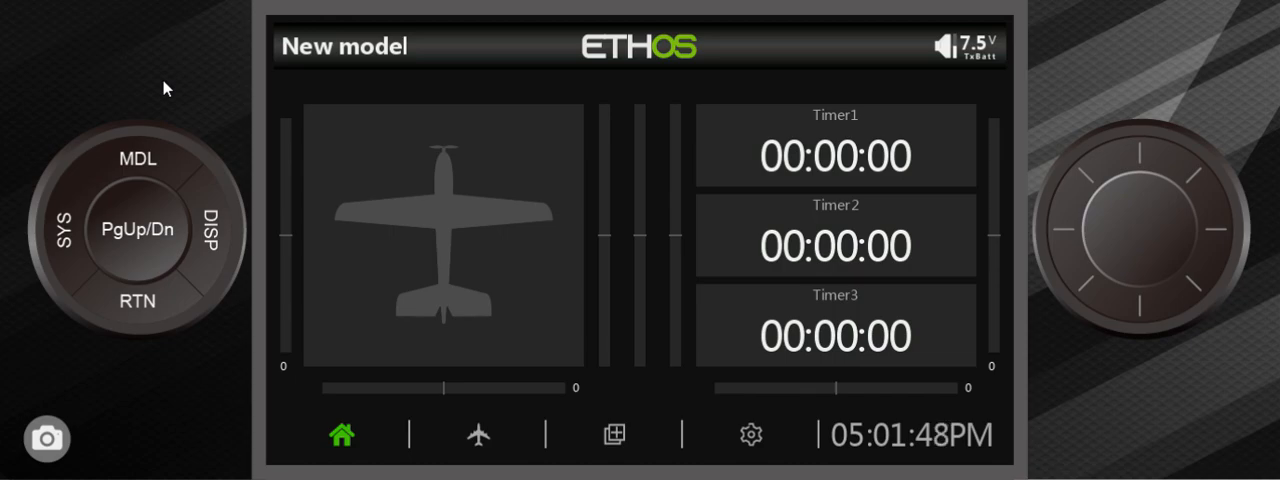
pyautogui.moveTo(126, 62)
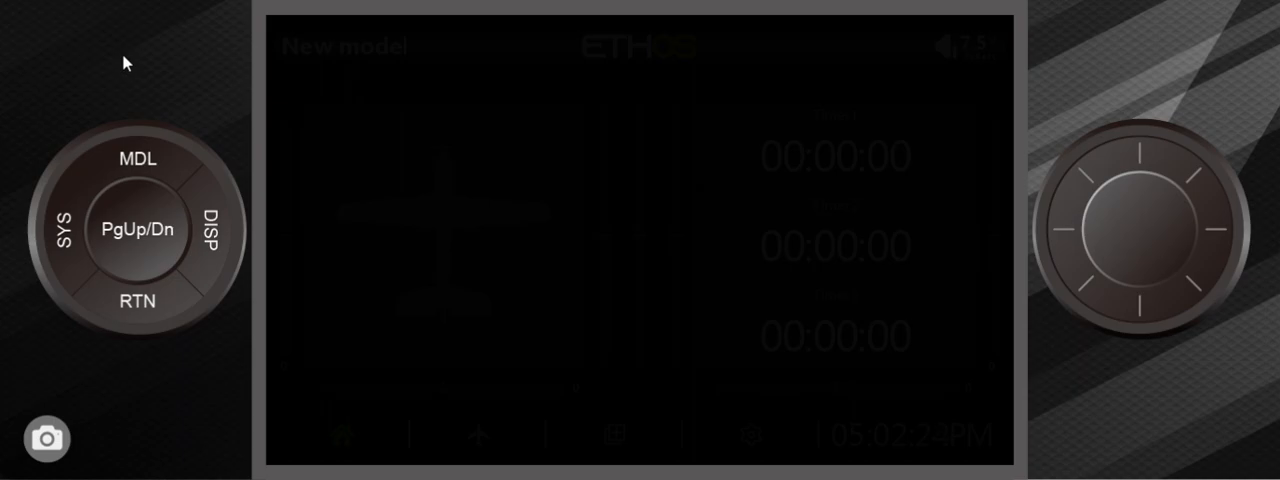
pyautogui.moveTo(310, 80)
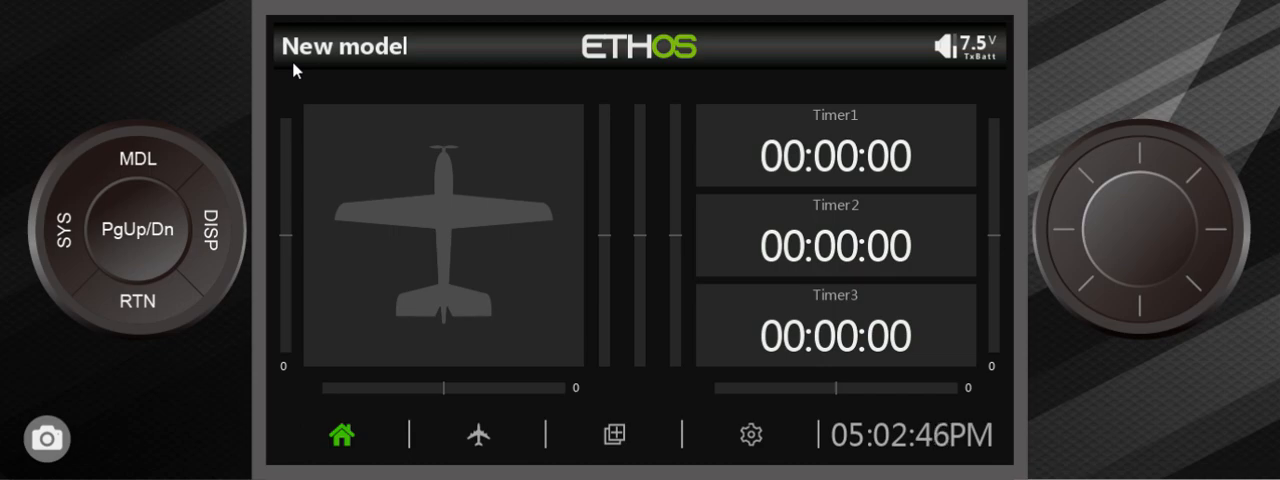
pyautogui.moveTo(590, 145)
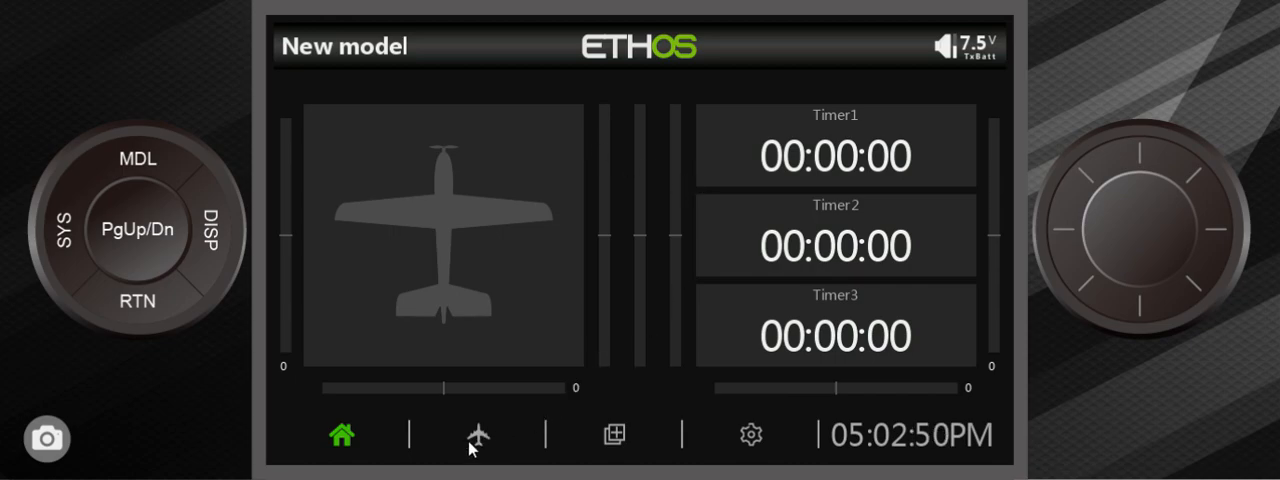
# - Open the model's Mixes list from the Model menu
pyautogui.click(478, 434)
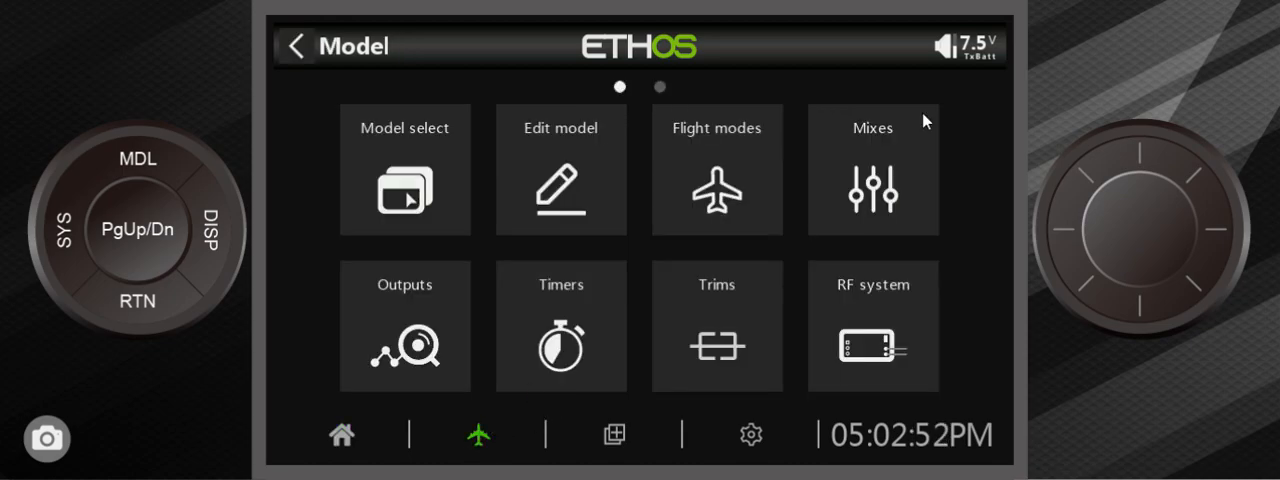
pyautogui.click(872, 169)
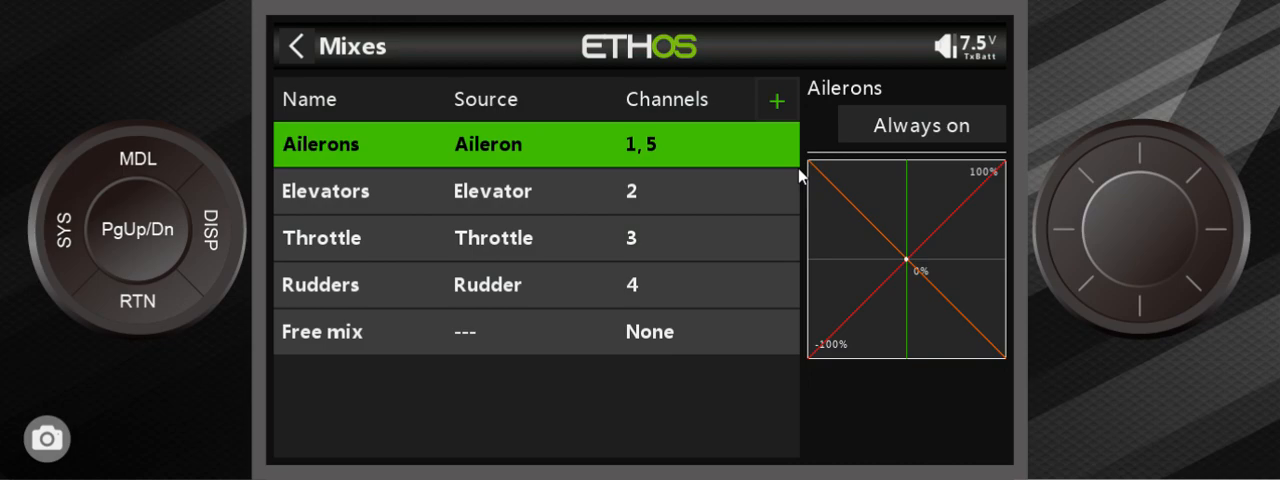
pyautogui.moveTo(884, 287)
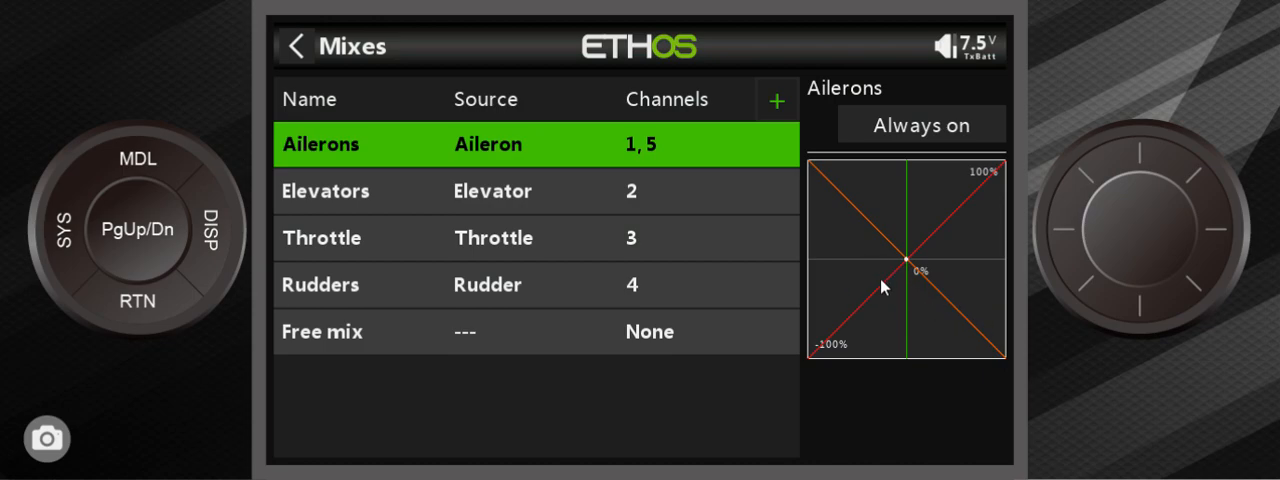
pyautogui.moveTo(1030, 293)
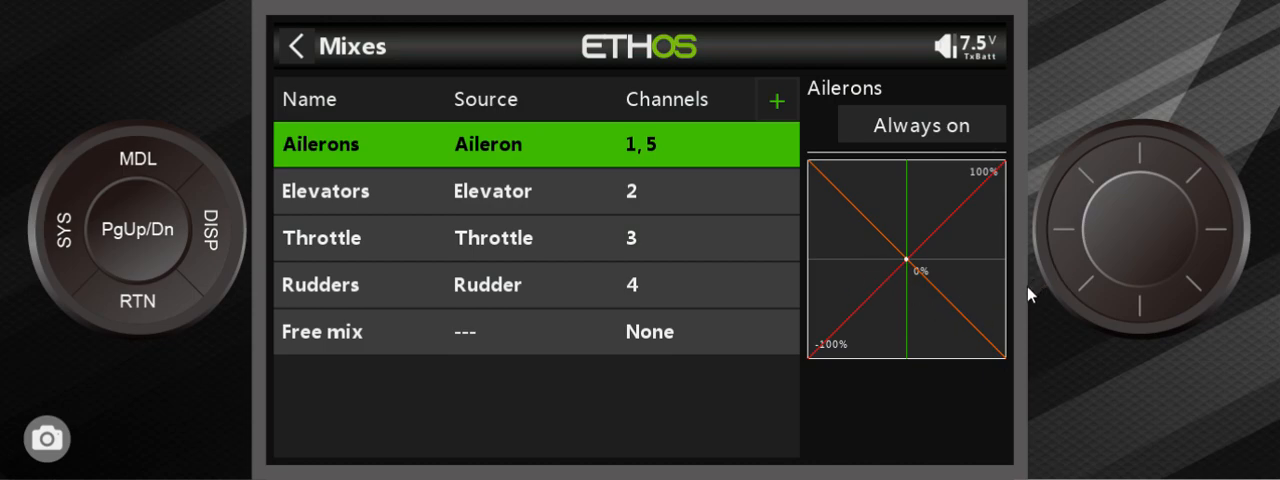
pyautogui.moveTo(818, 175)
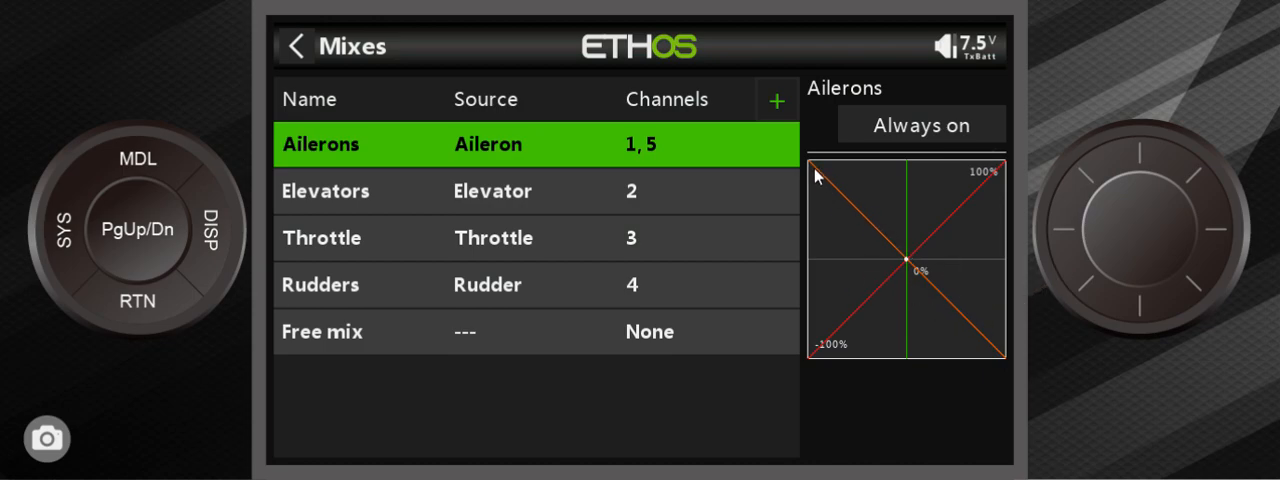
pyautogui.moveTo(1000, 352)
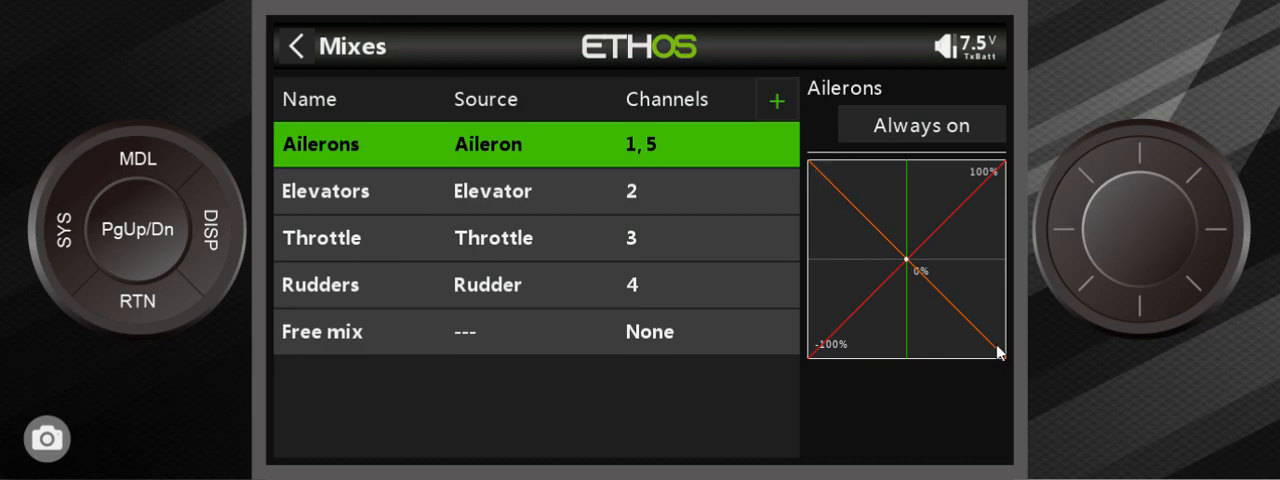
pyautogui.moveTo(994, 349)
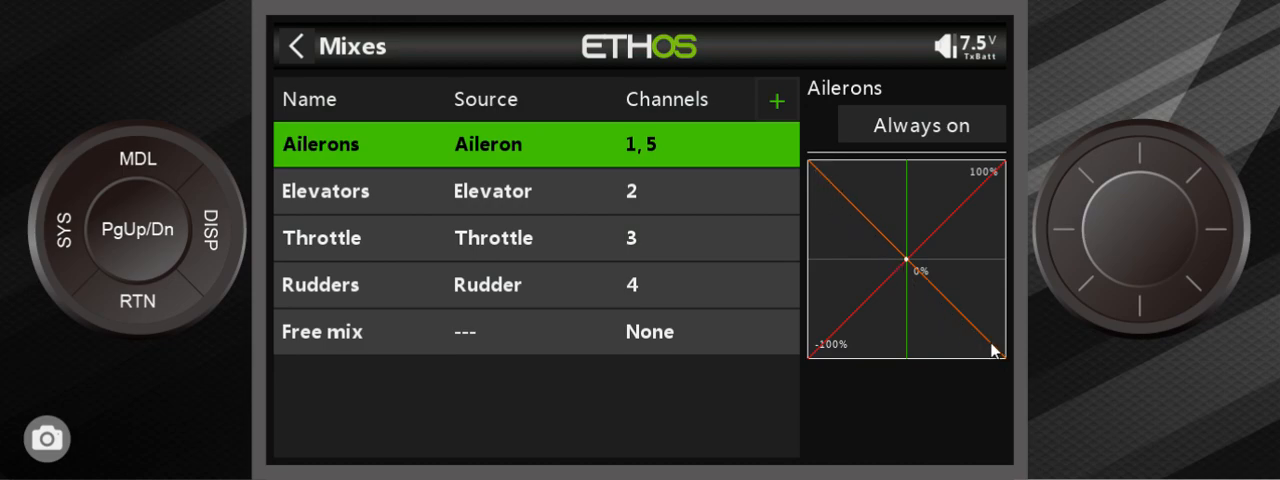
pyautogui.moveTo(815, 172)
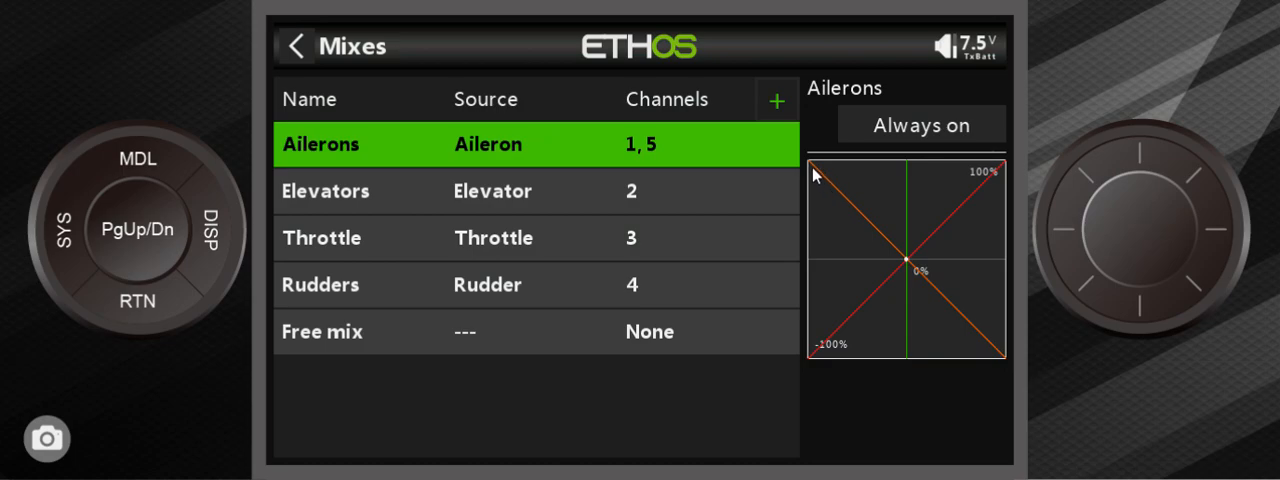
pyautogui.moveTo(823, 352)
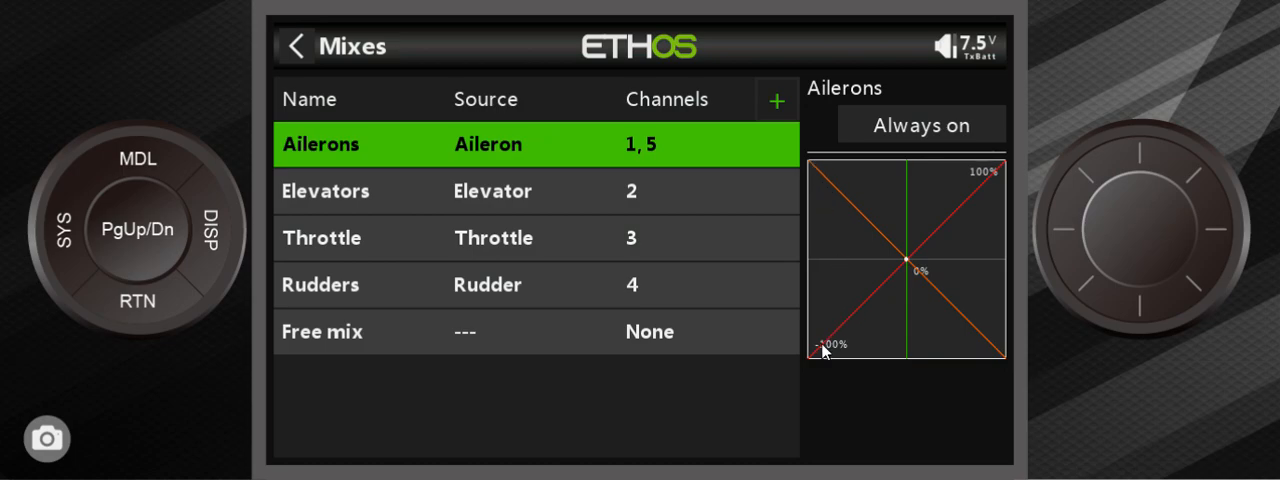
pyautogui.moveTo(1005, 355)
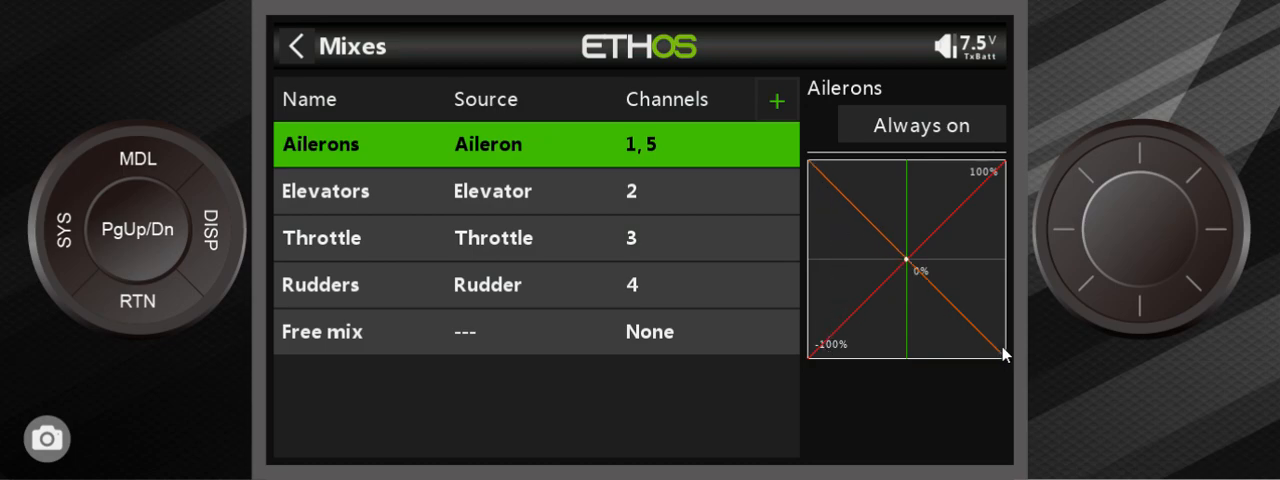
pyautogui.moveTo(1000, 175)
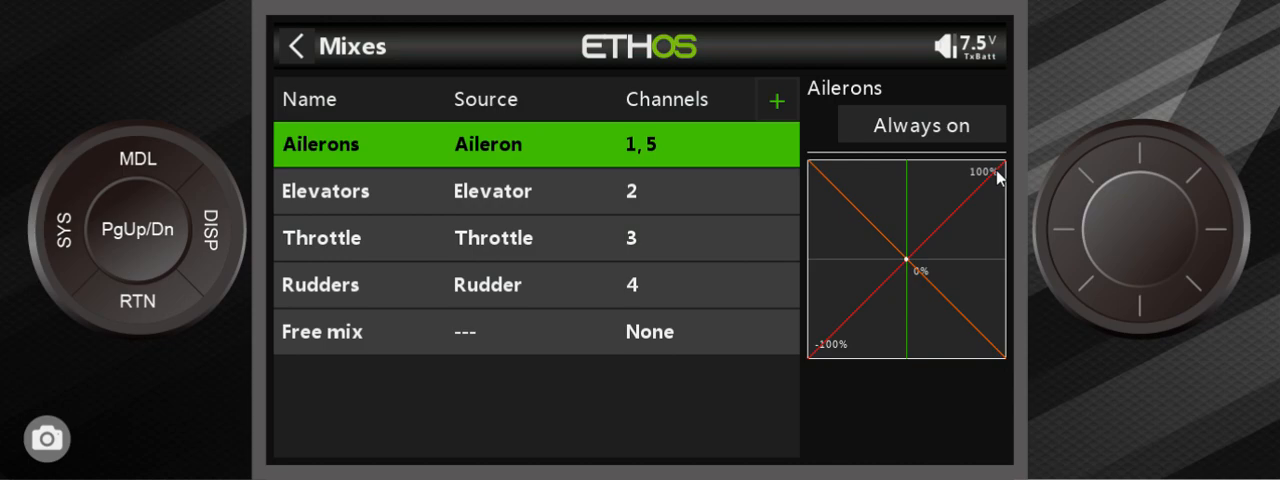
pyautogui.moveTo(985, 333)
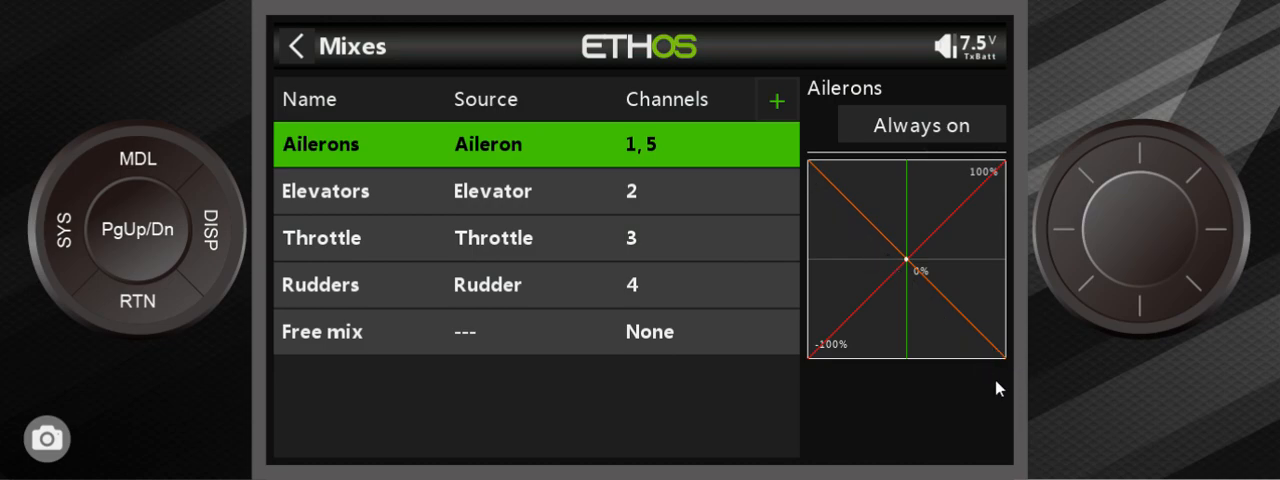
pyautogui.moveTo(908, 297)
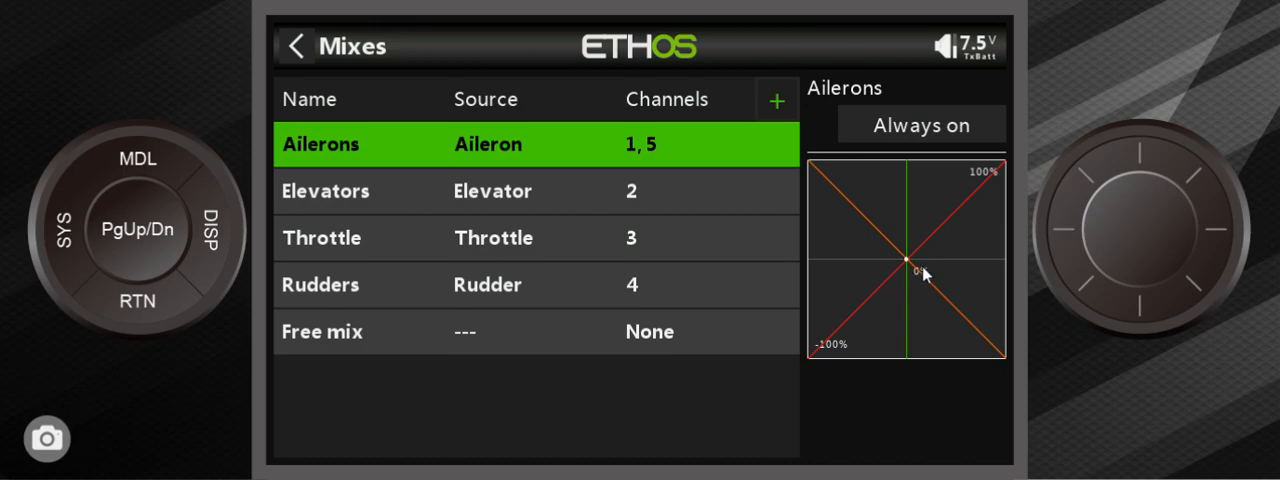
pyautogui.moveTo(897, 230)
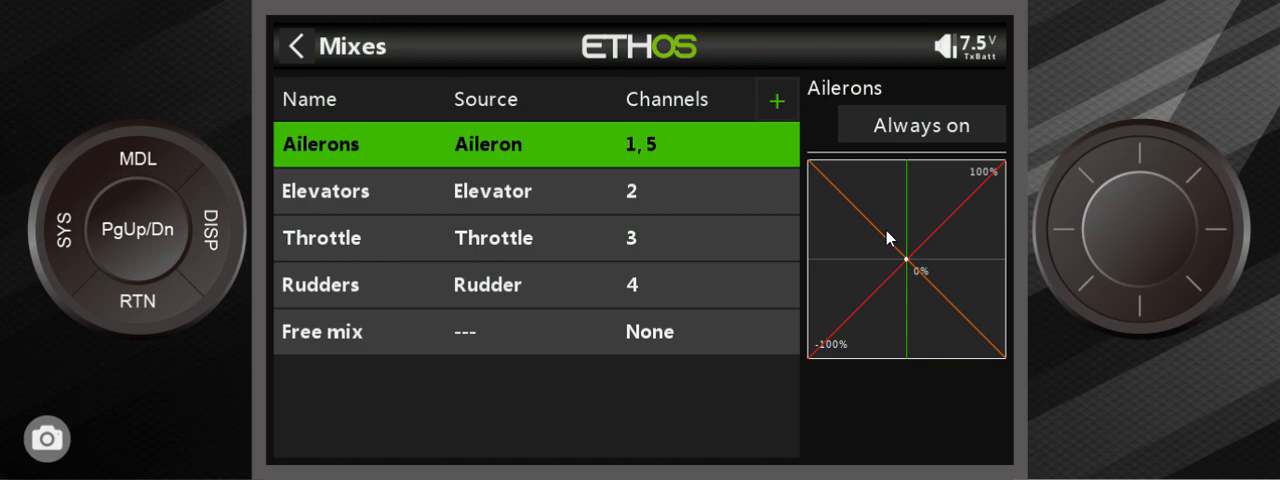
pyautogui.moveTo(965, 275)
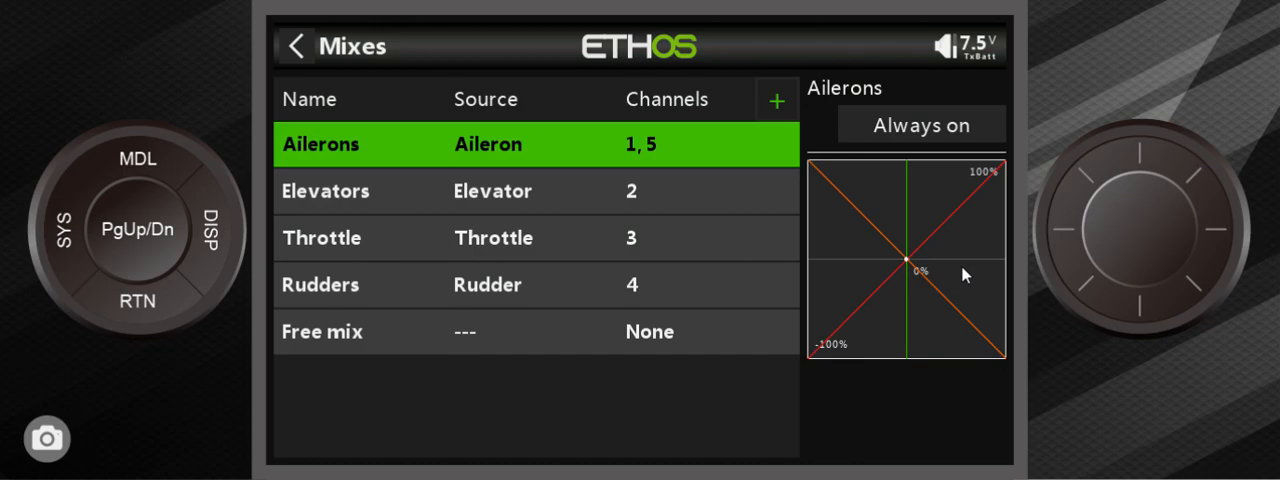
pyautogui.moveTo(942, 278)
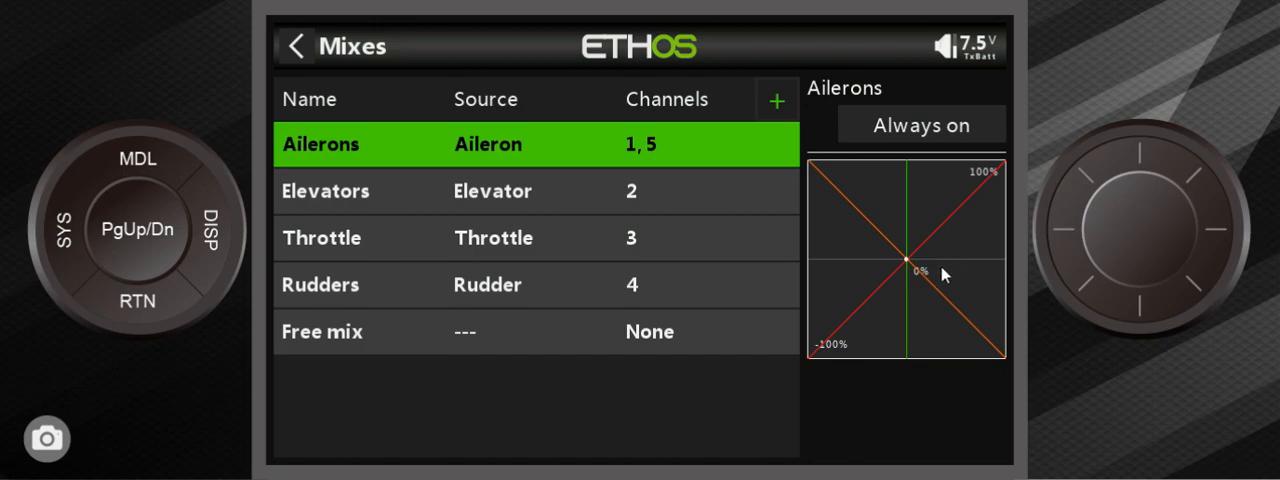
pyautogui.moveTo(920, 403)
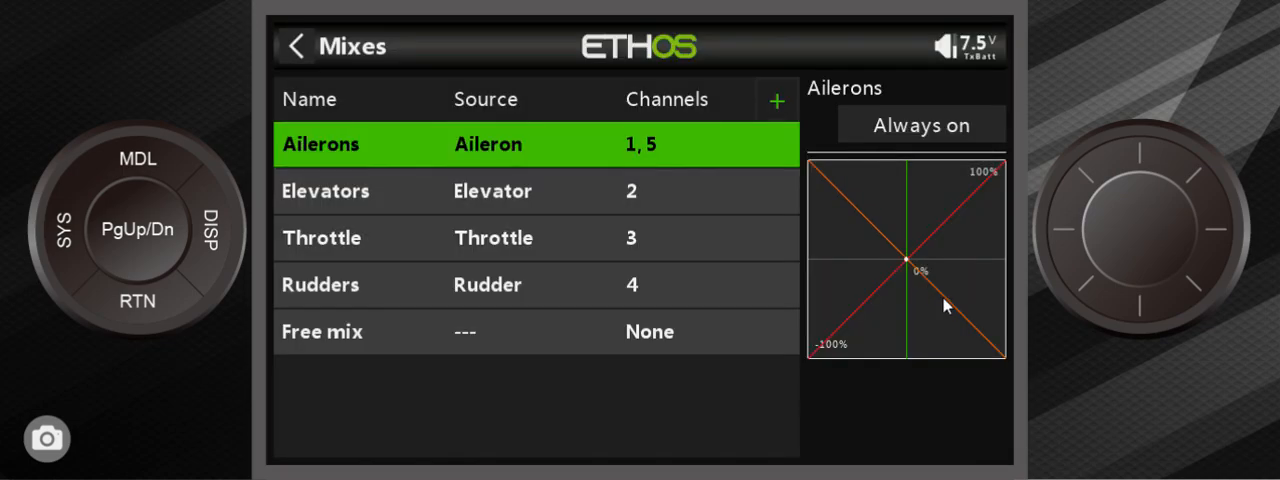
pyautogui.moveTo(867, 219)
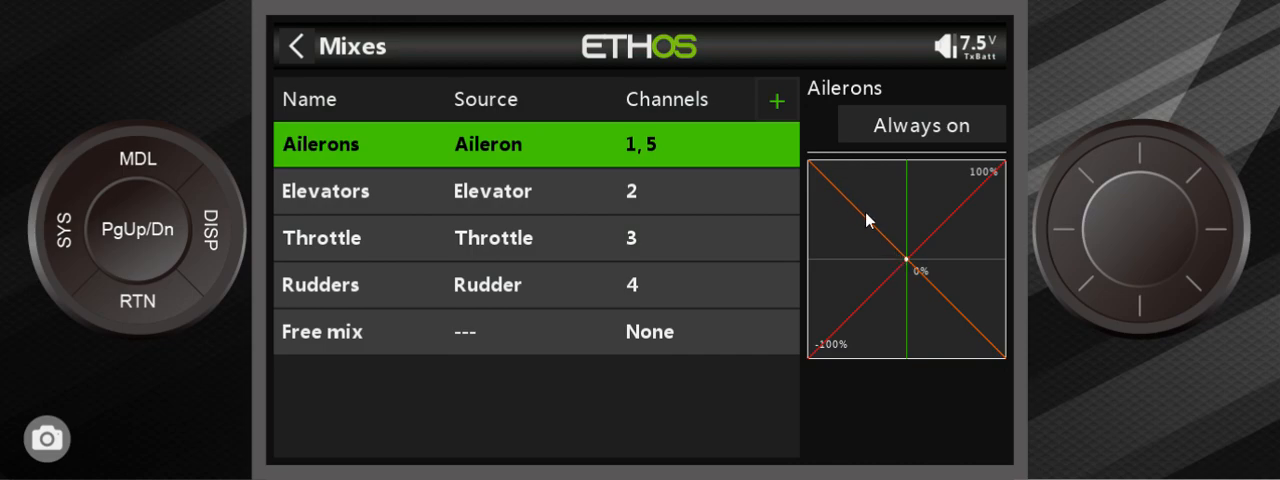
pyautogui.moveTo(870, 227)
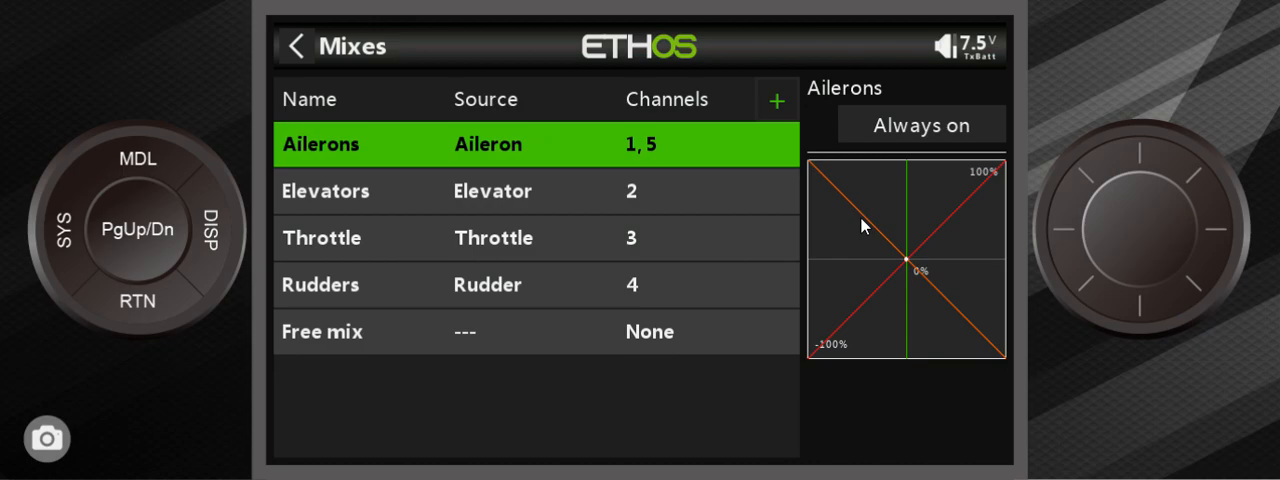
pyautogui.moveTo(845, 200)
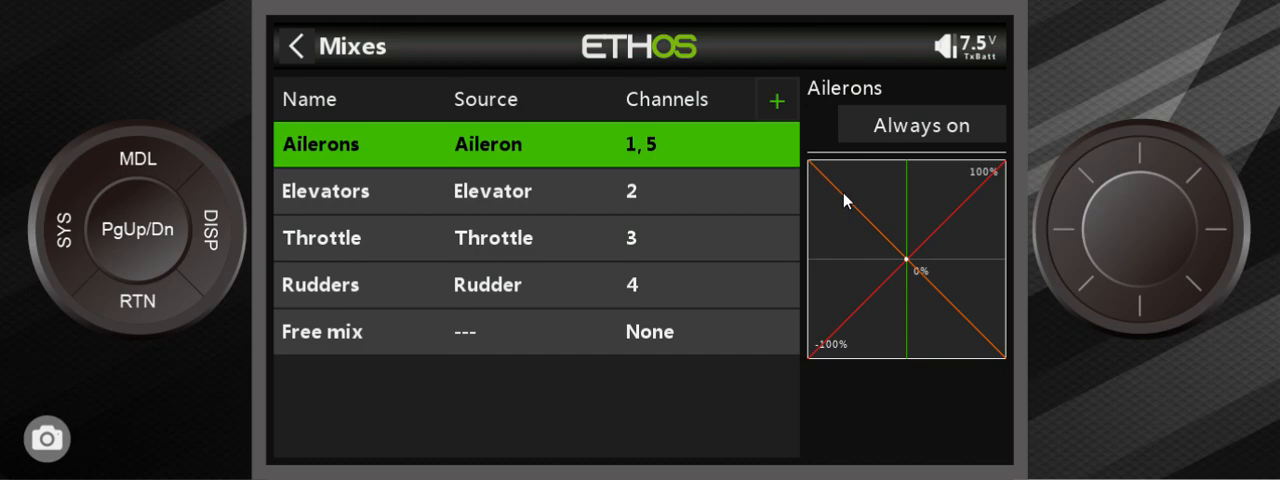
pyautogui.moveTo(933, 297)
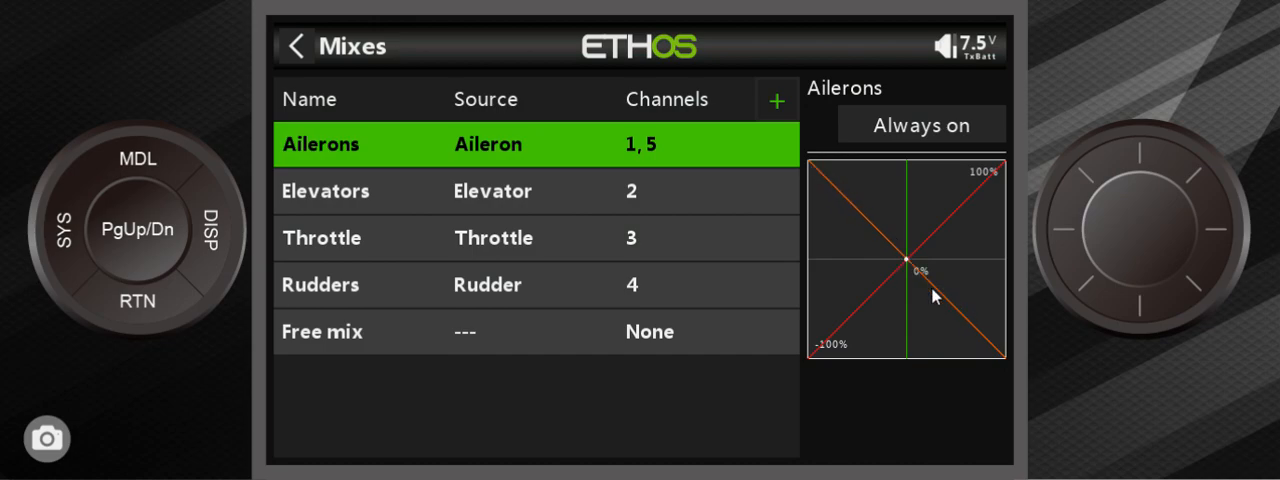
pyautogui.moveTo(925, 285)
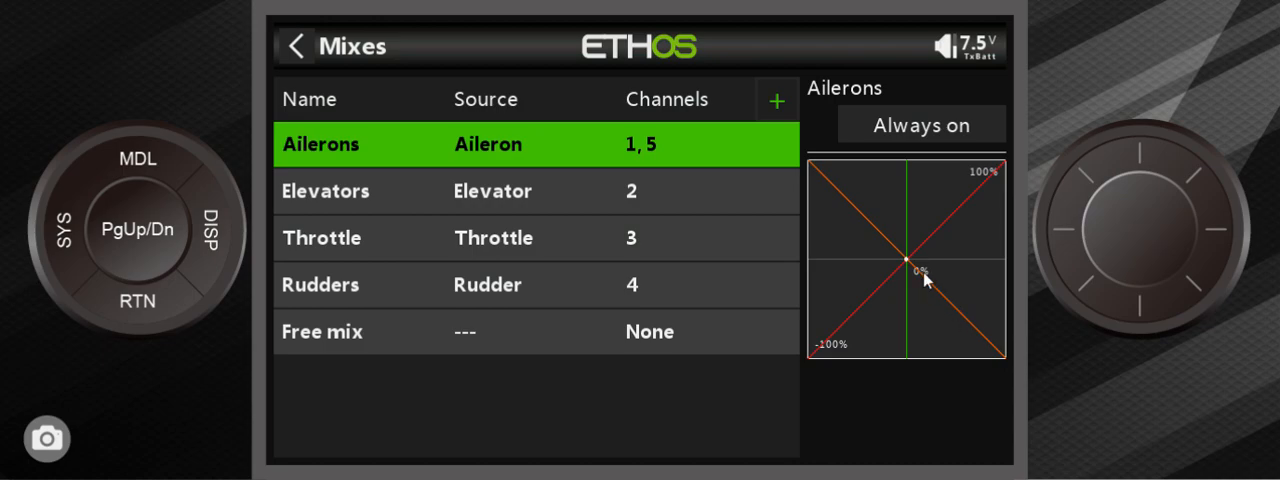
pyautogui.moveTo(890, 282)
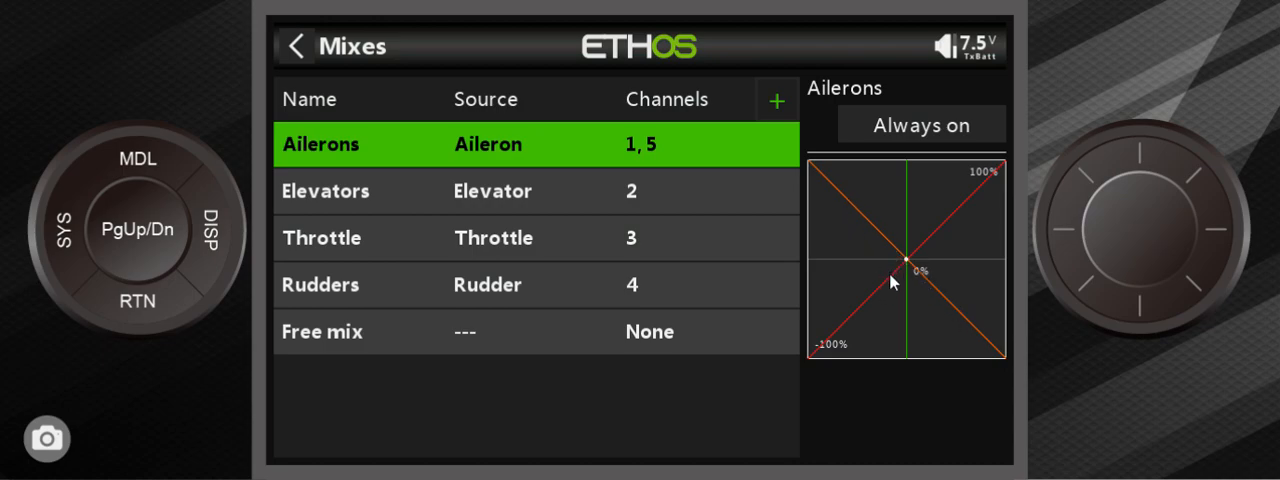
pyautogui.moveTo(855, 315)
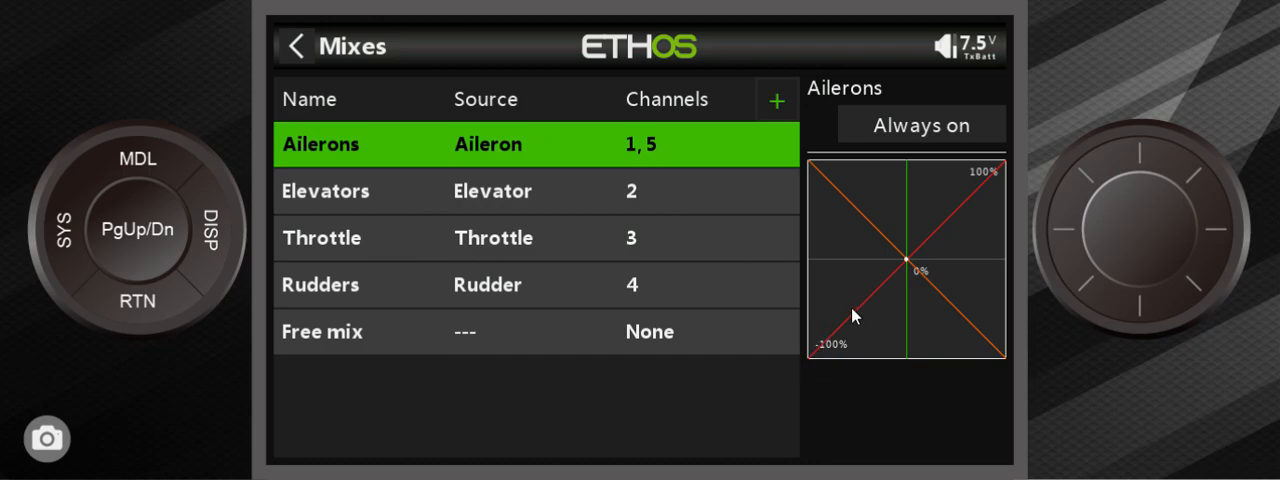
pyautogui.moveTo(808, 182)
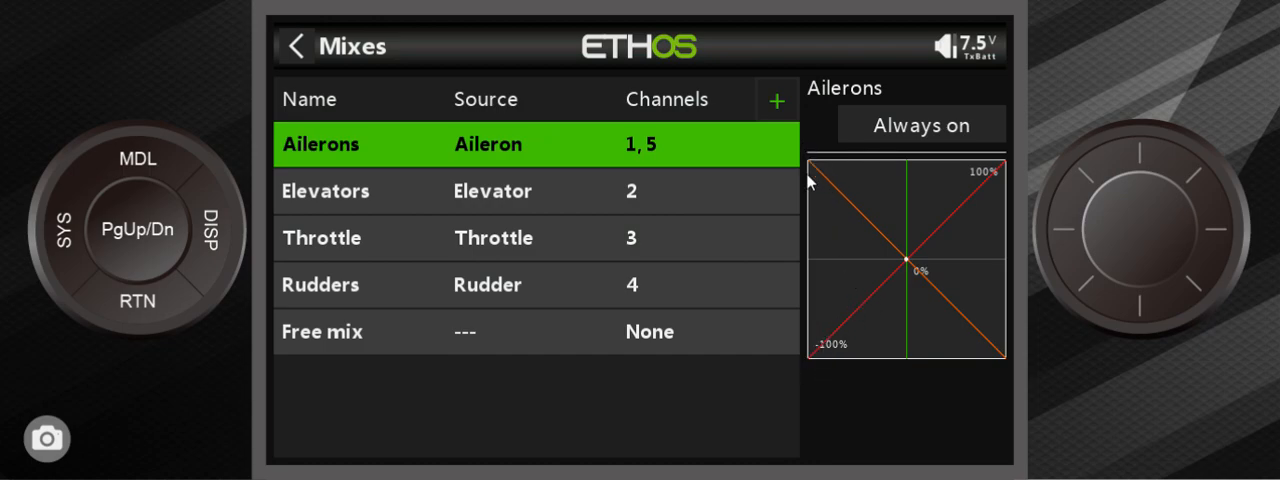
pyautogui.moveTo(822, 343)
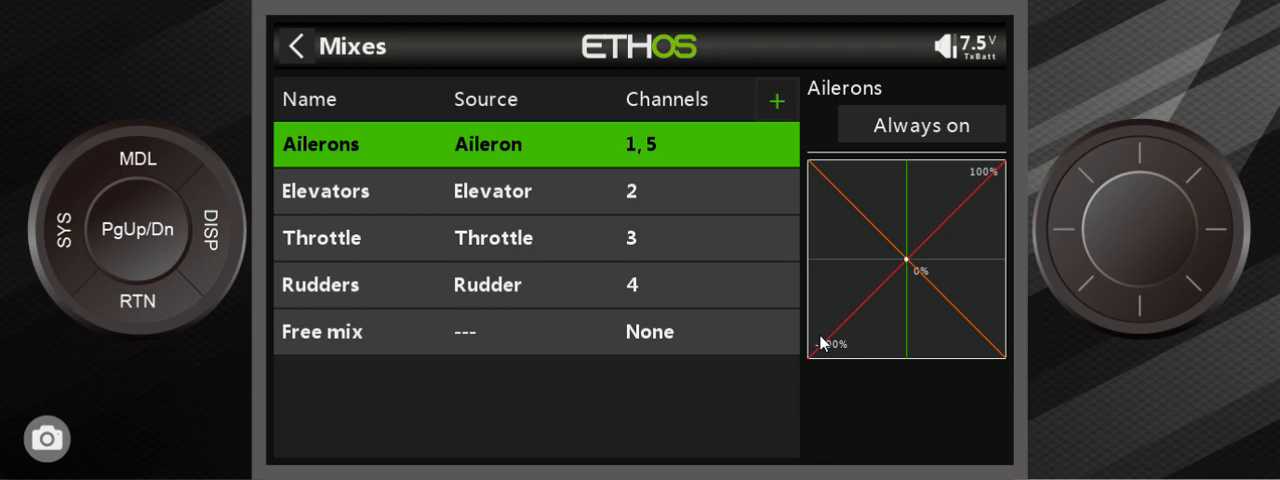
pyautogui.moveTo(870, 320)
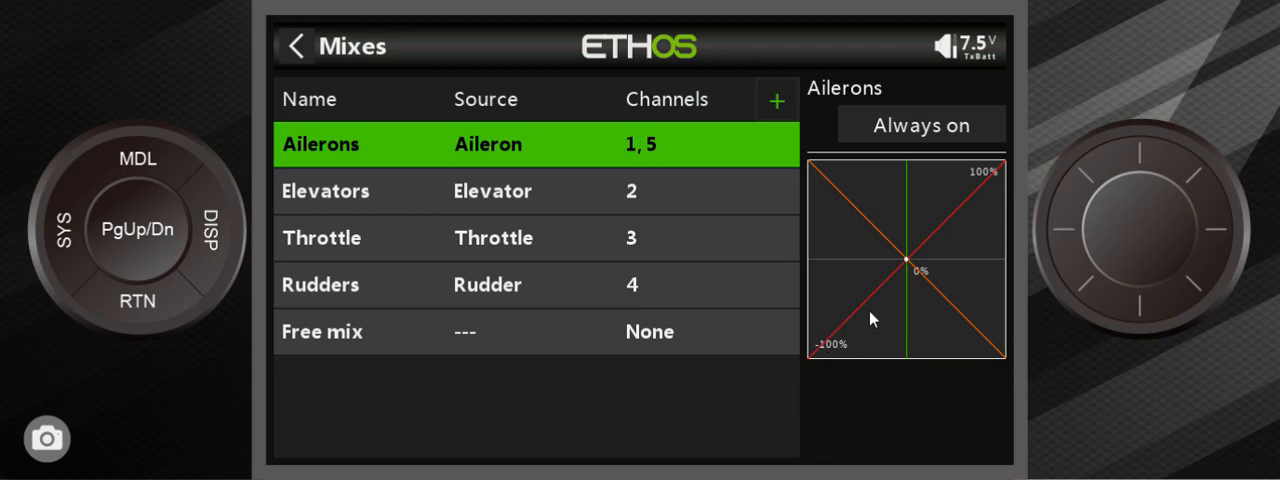
pyautogui.moveTo(845, 333)
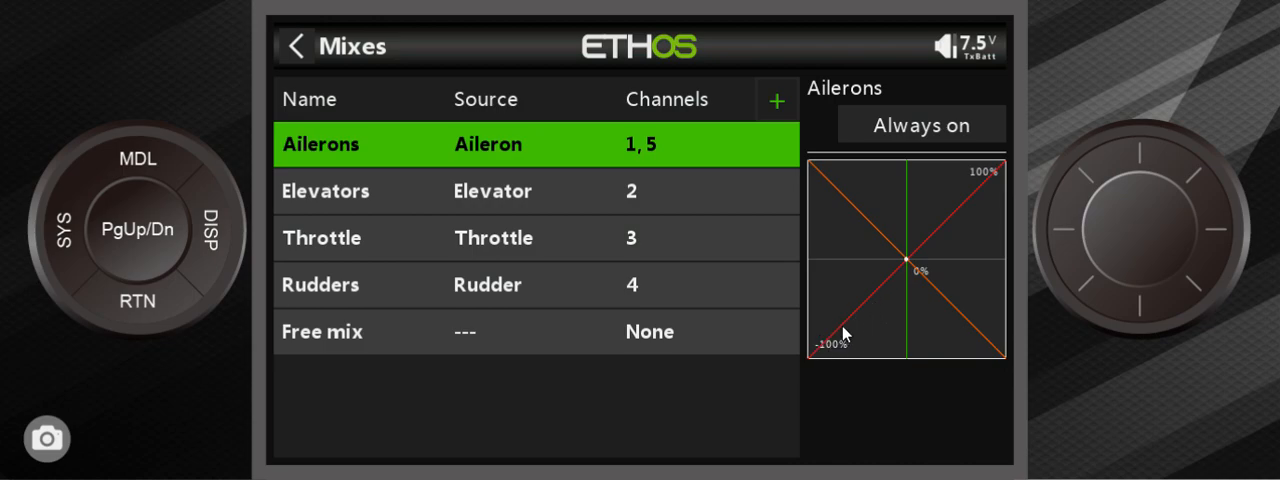
pyautogui.moveTo(838, 363)
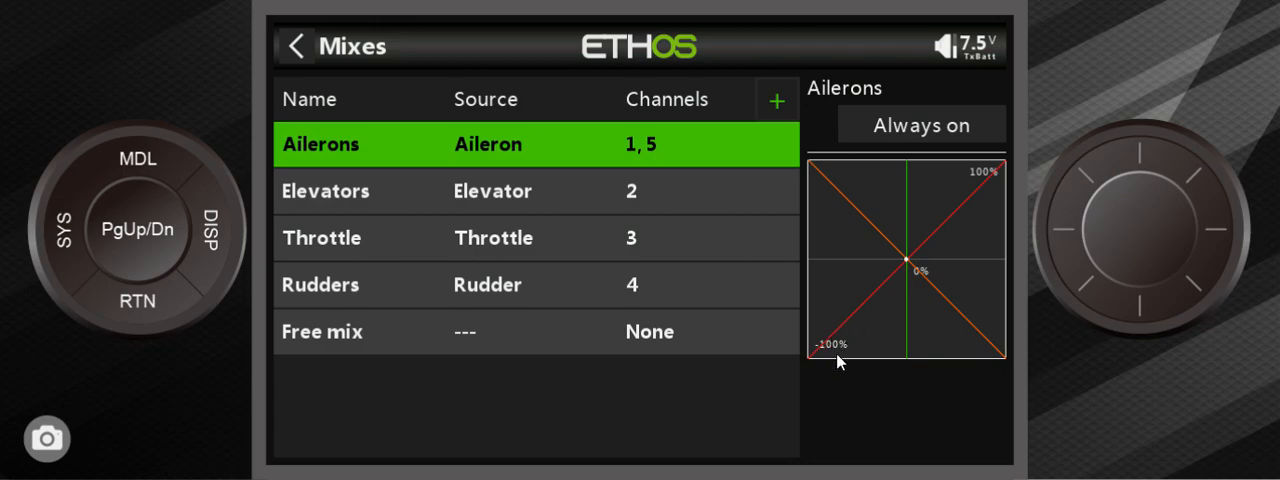
pyautogui.moveTo(851, 324)
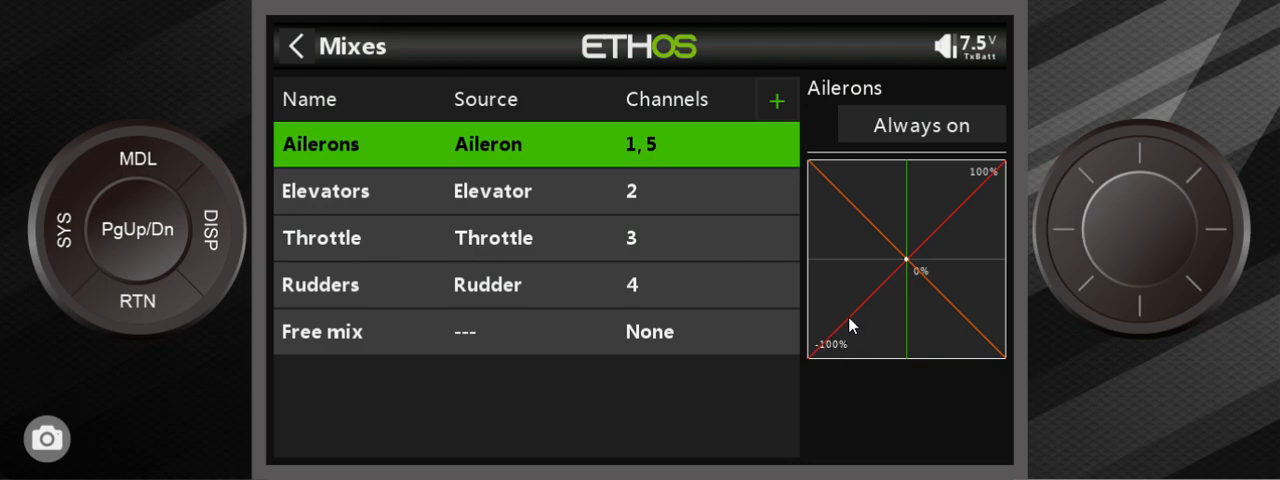
pyautogui.moveTo(843, 323)
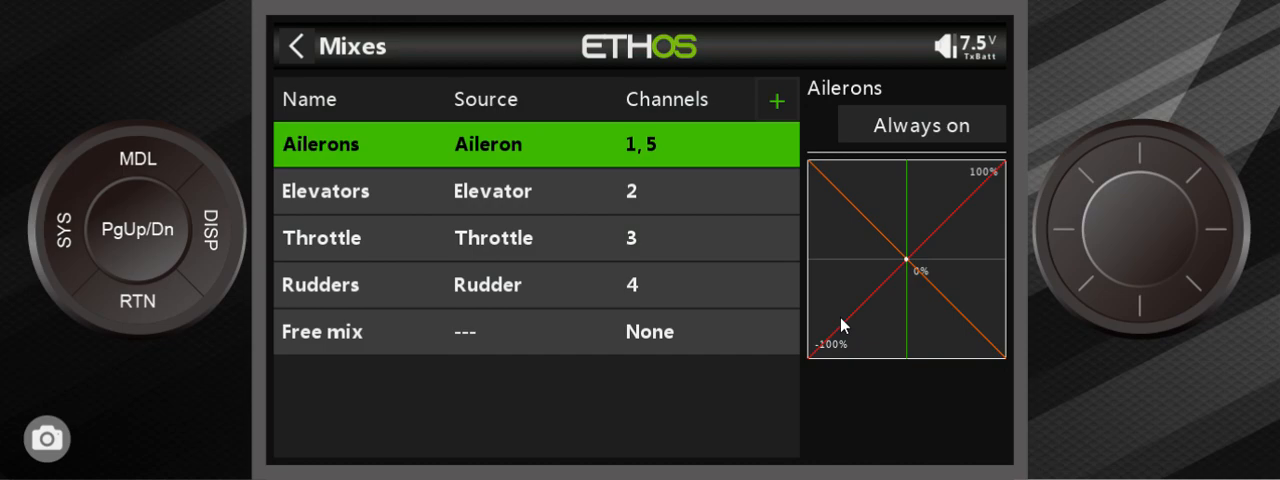
pyautogui.moveTo(867, 318)
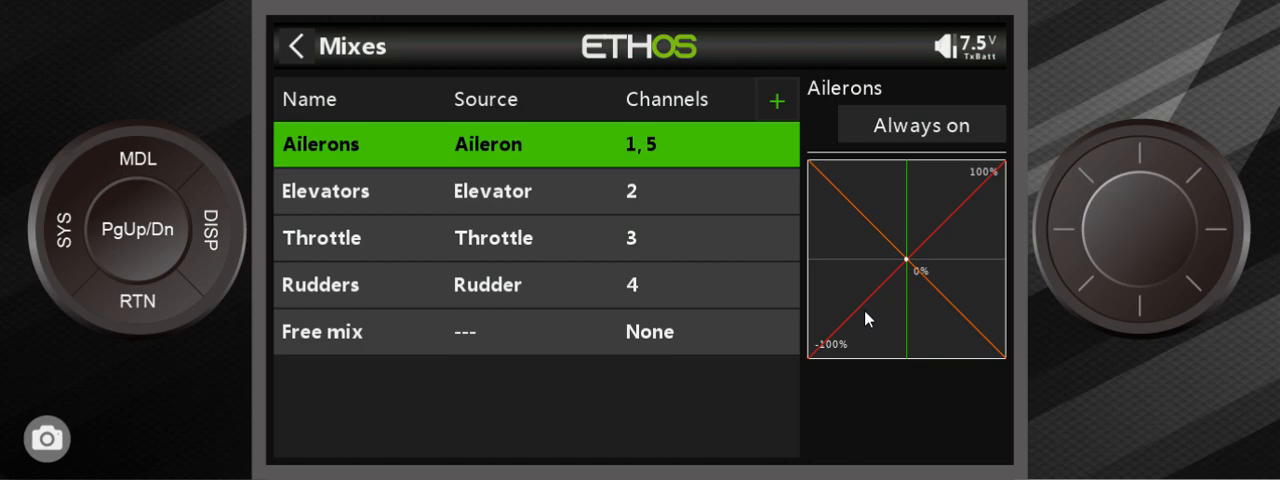
pyautogui.moveTo(840, 330)
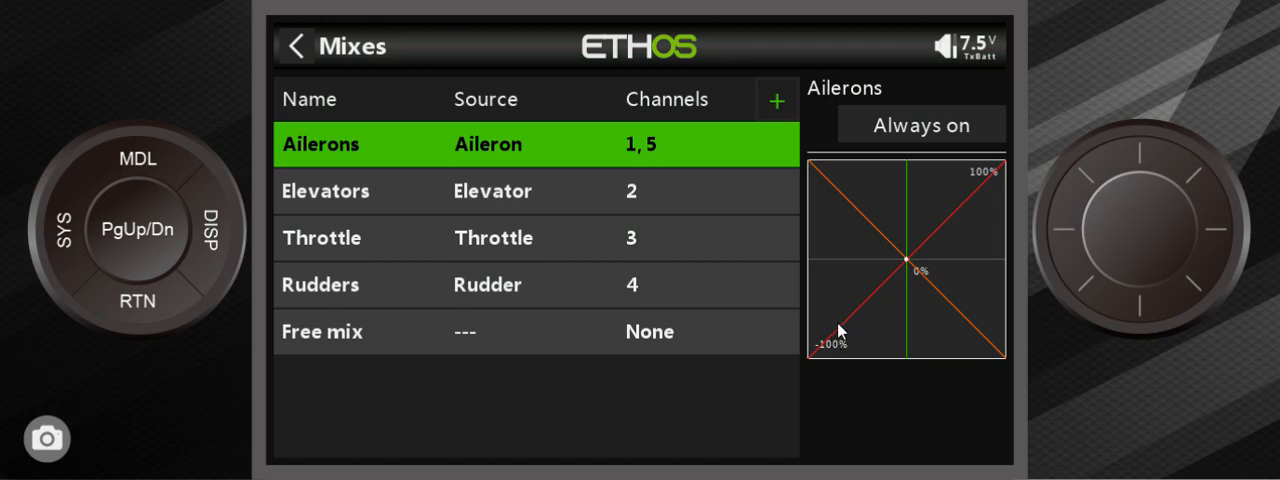
pyautogui.moveTo(828, 362)
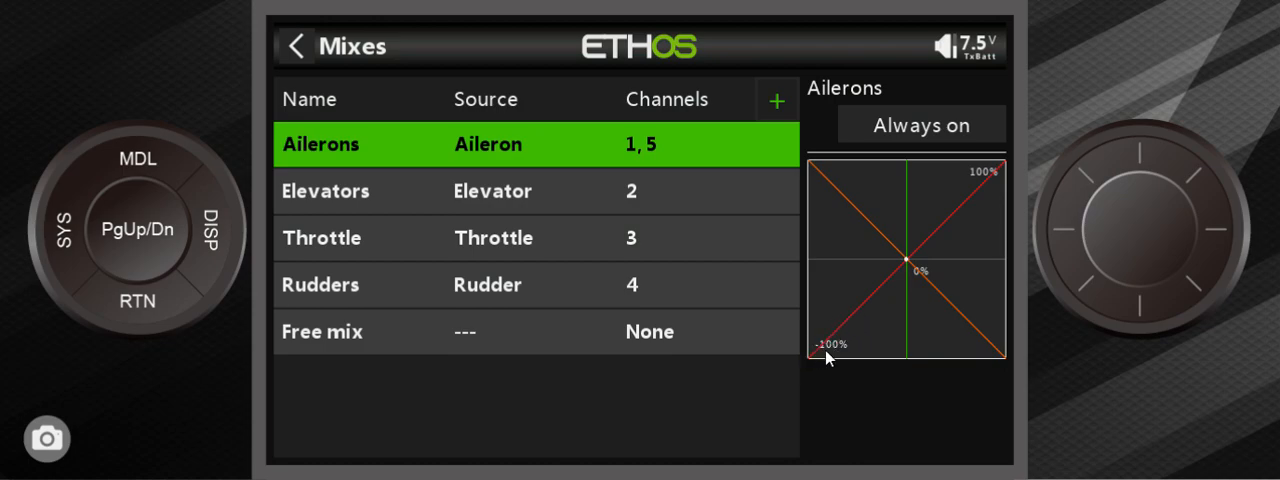
pyautogui.moveTo(620, 168)
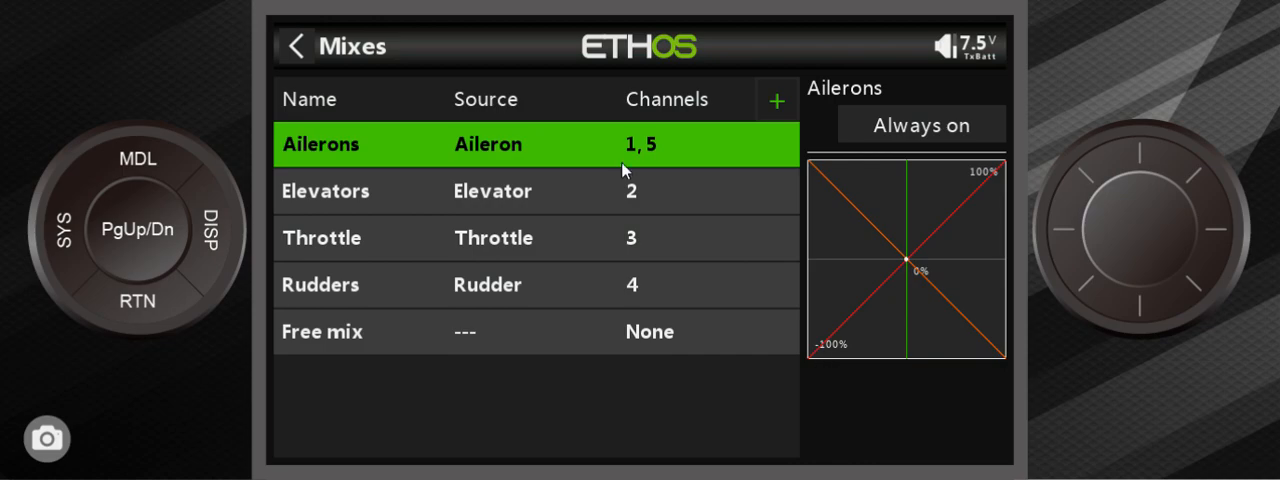
pyautogui.moveTo(580, 162)
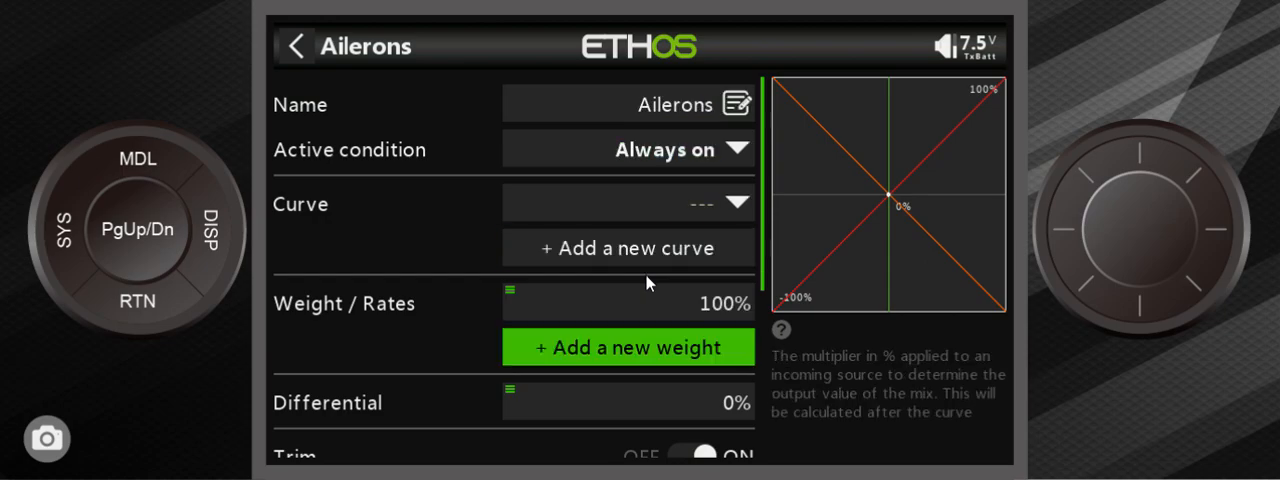
# - Raise the Ailerons mix Differential to 50% for an asymmetric curve
pyautogui.scroll(-3)
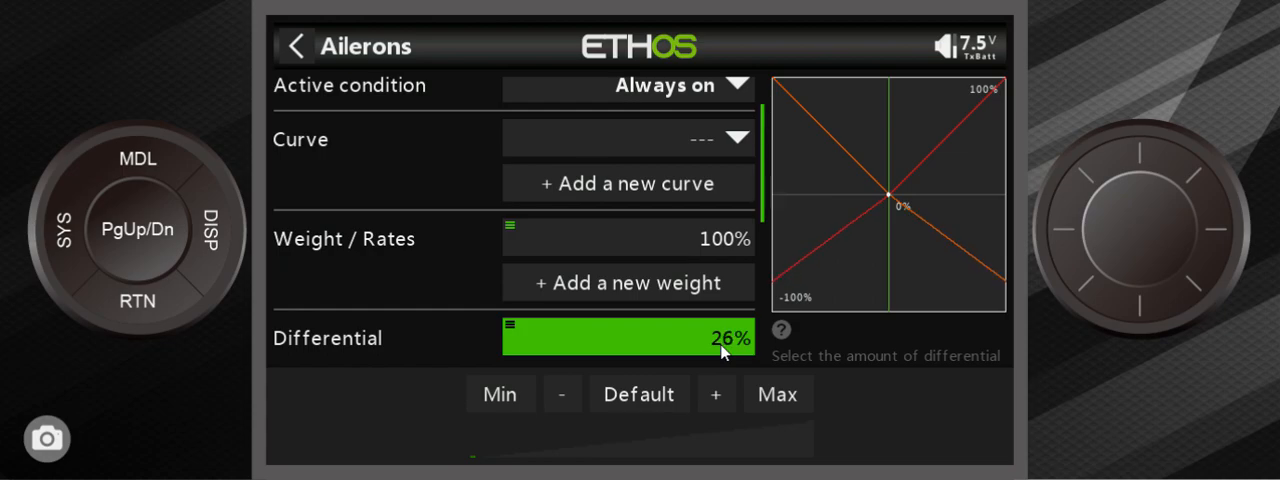
pyautogui.click(716, 393)
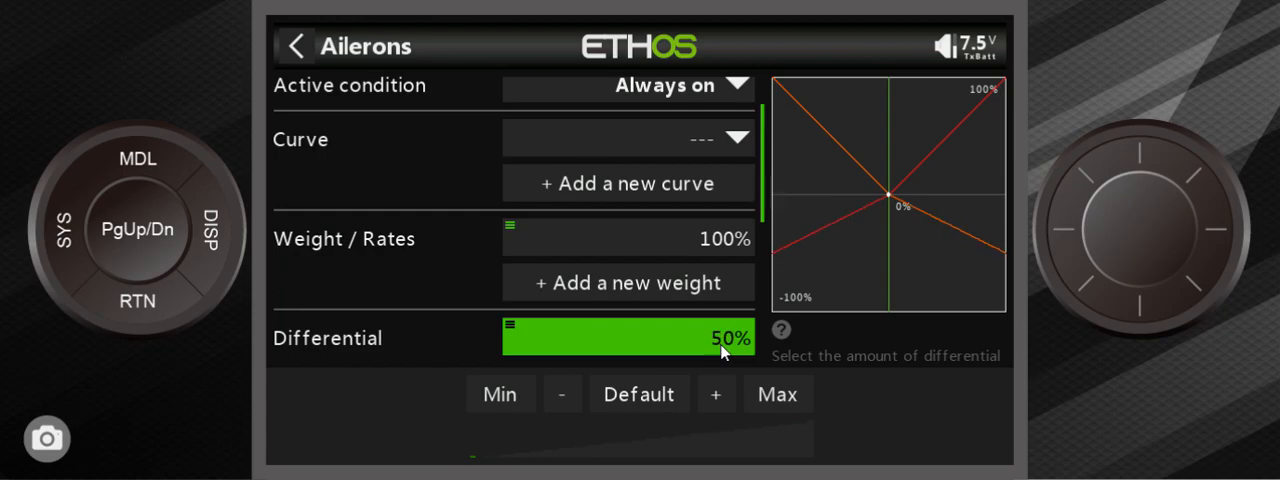
pyautogui.moveTo(780, 90)
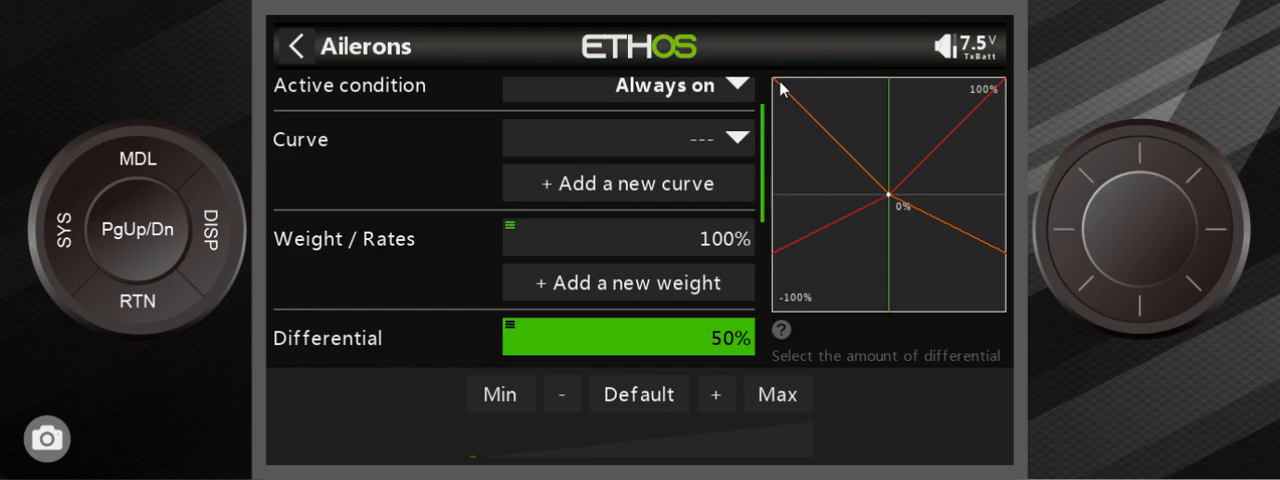
pyautogui.moveTo(783, 254)
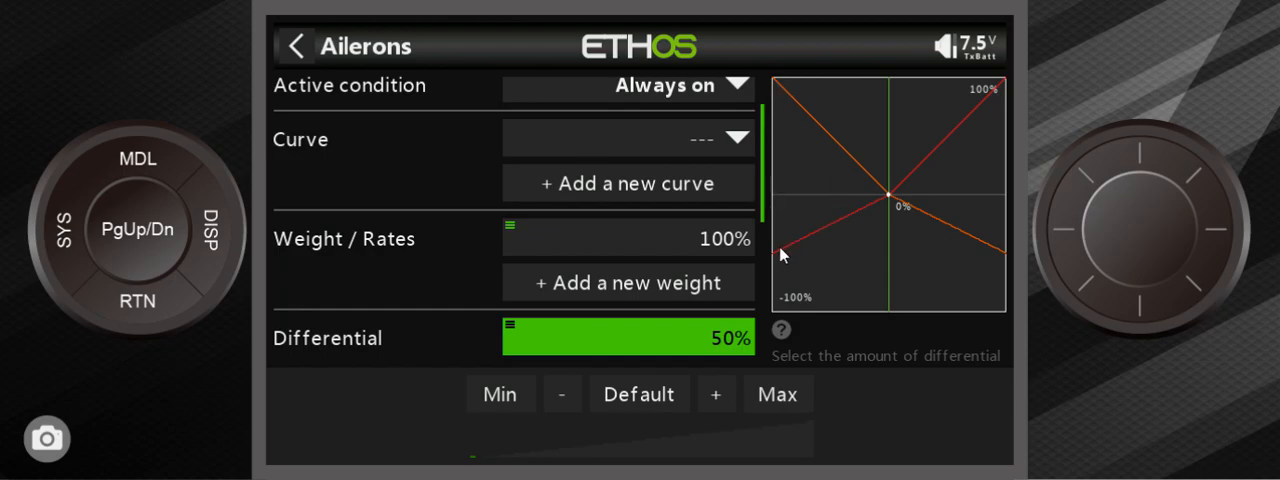
pyautogui.moveTo(772, 268)
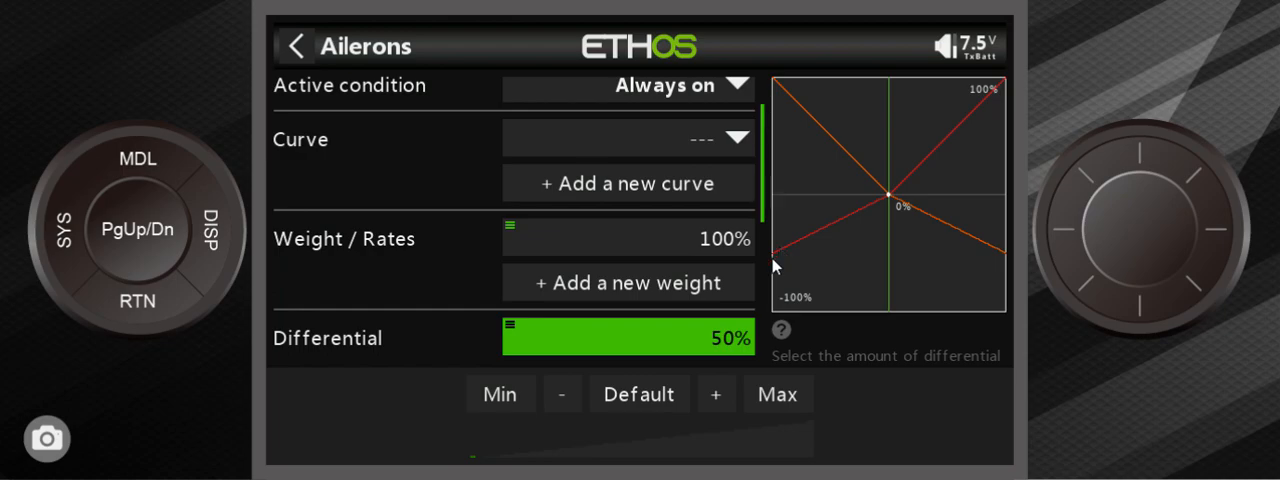
pyautogui.moveTo(725, 347)
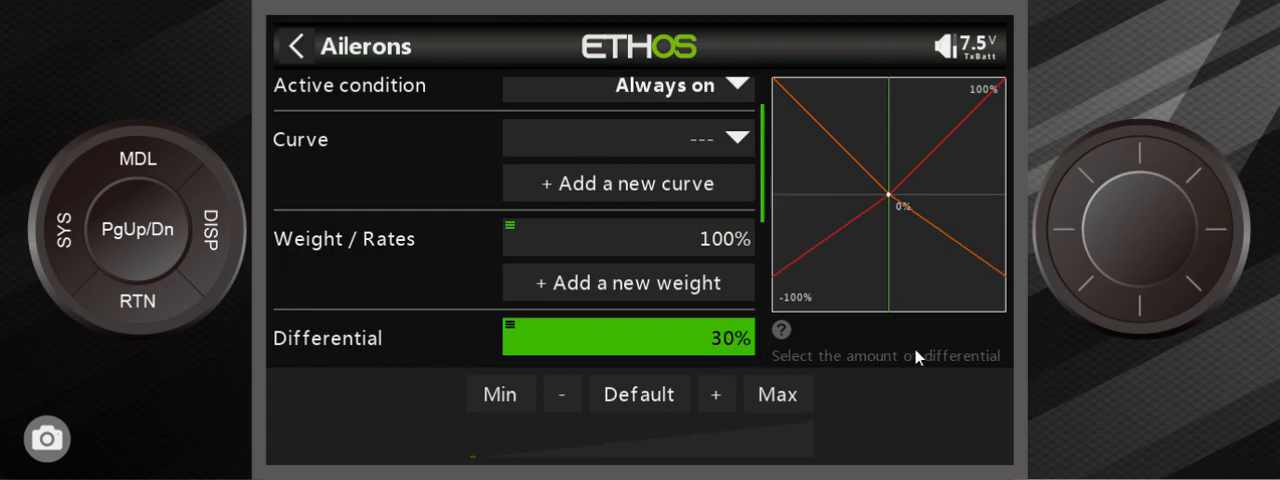
pyautogui.moveTo(913, 277)
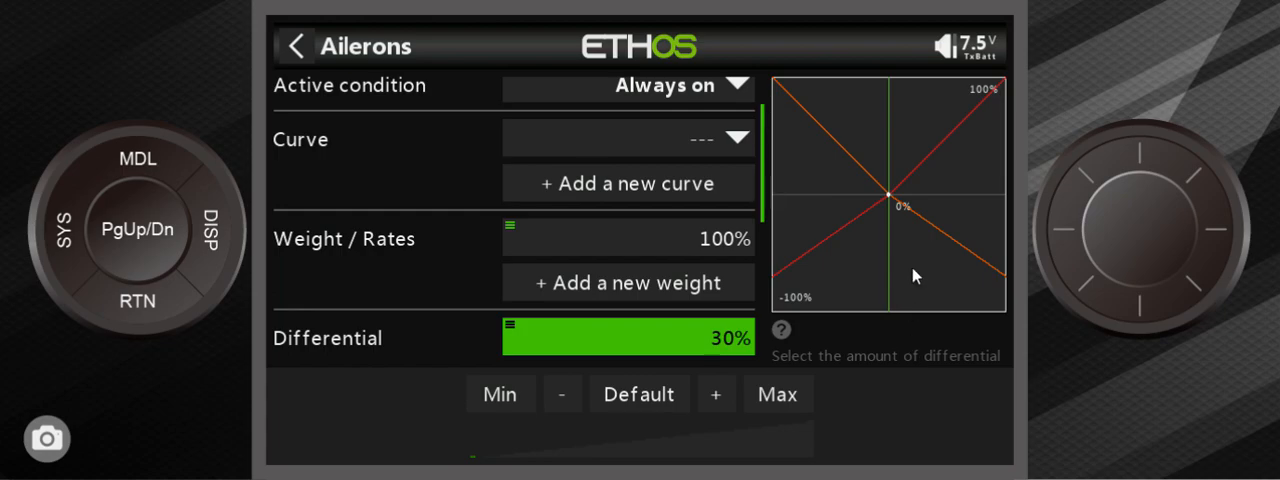
pyautogui.moveTo(783, 97)
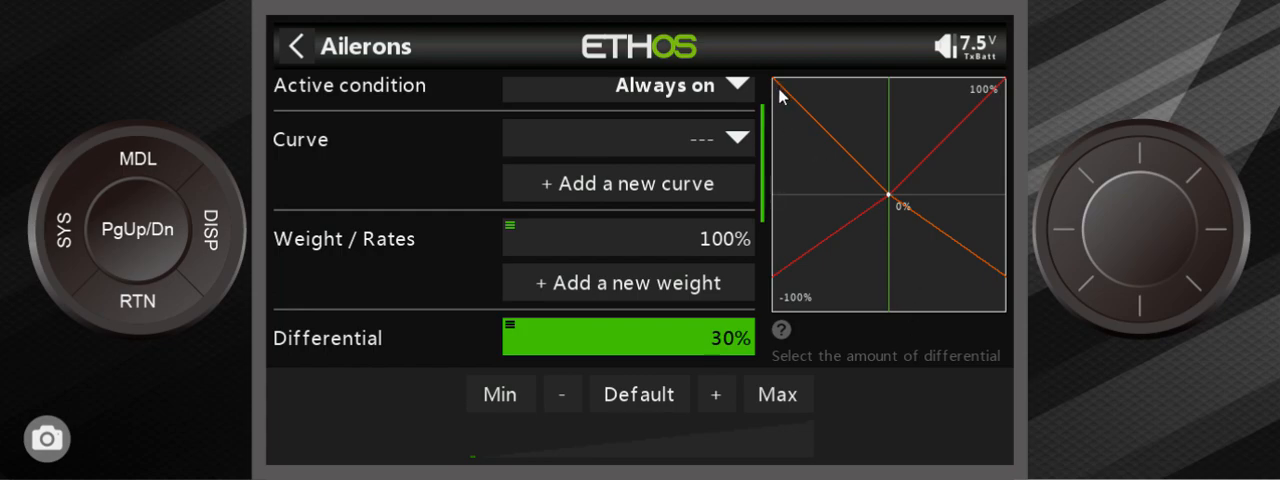
pyautogui.moveTo(910, 214)
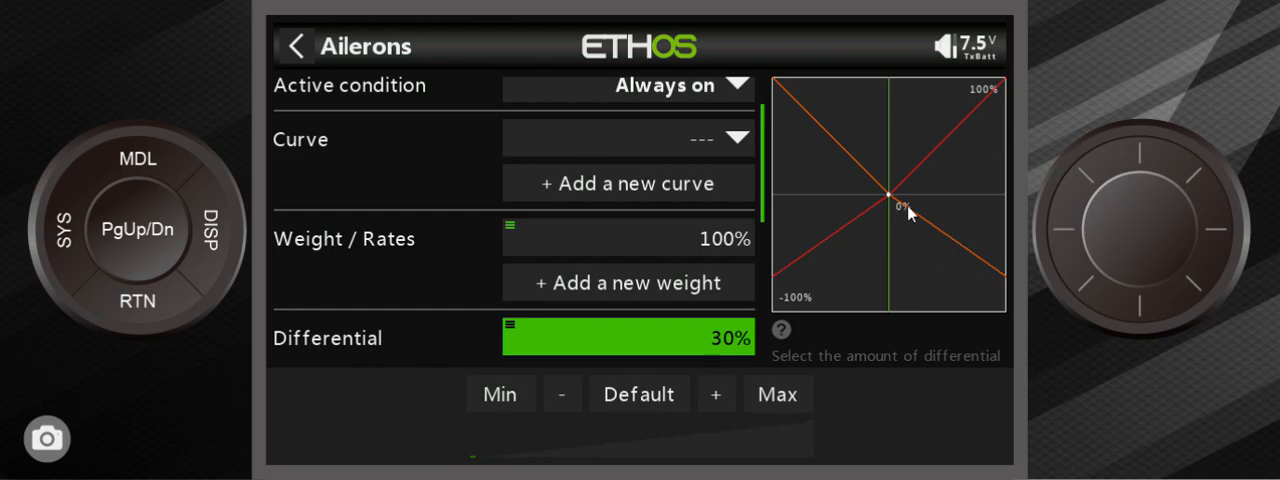
pyautogui.moveTo(785, 92)
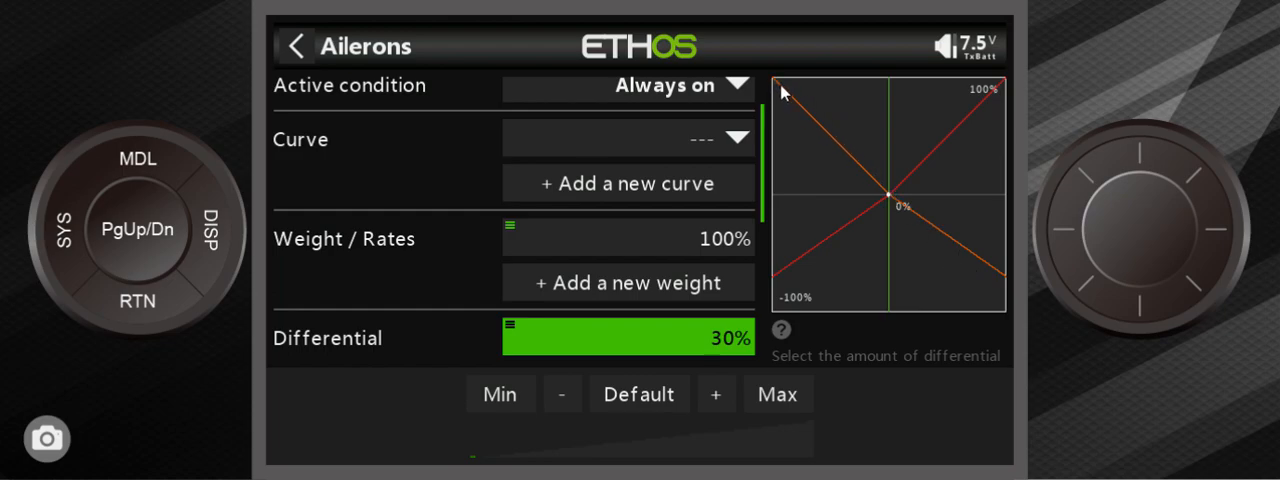
pyautogui.moveTo(1000, 283)
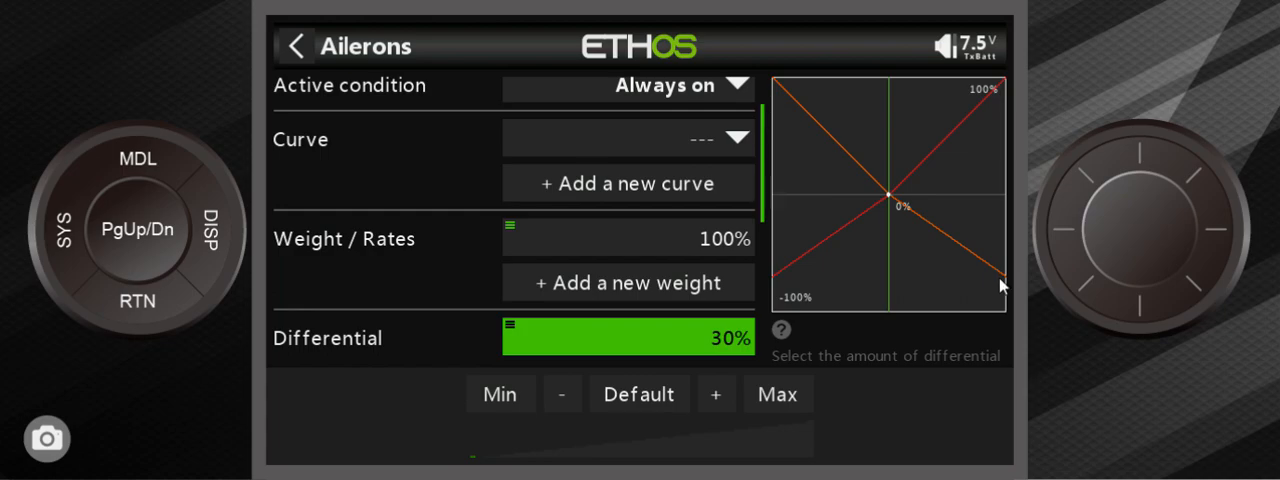
pyautogui.moveTo(986, 301)
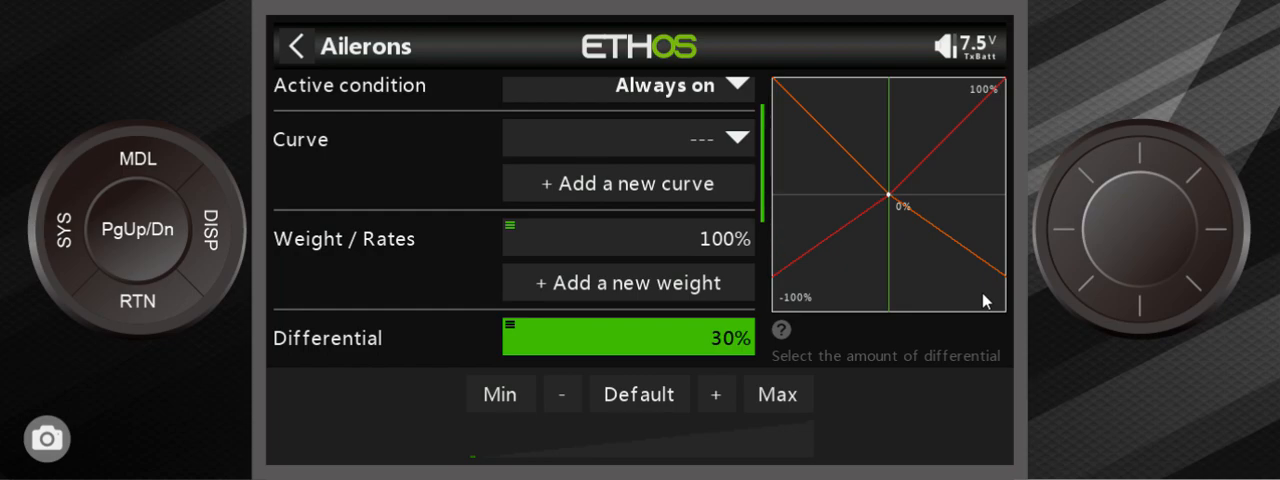
pyautogui.moveTo(135, 360)
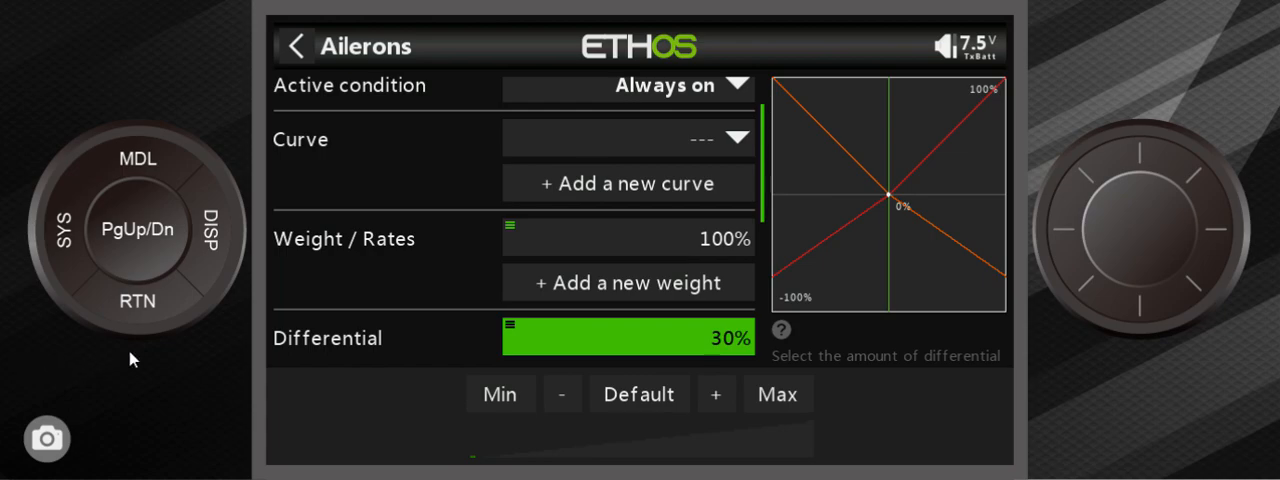
pyautogui.moveTo(157, 308)
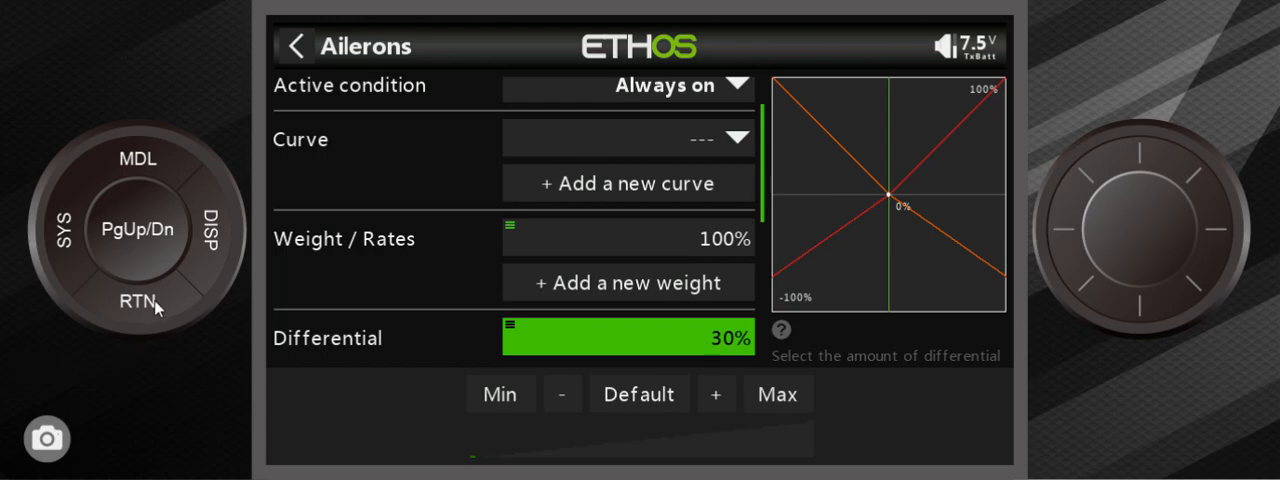
# - Add an Ail => Rud mix from the Mixes library
pyautogui.scroll(-3)
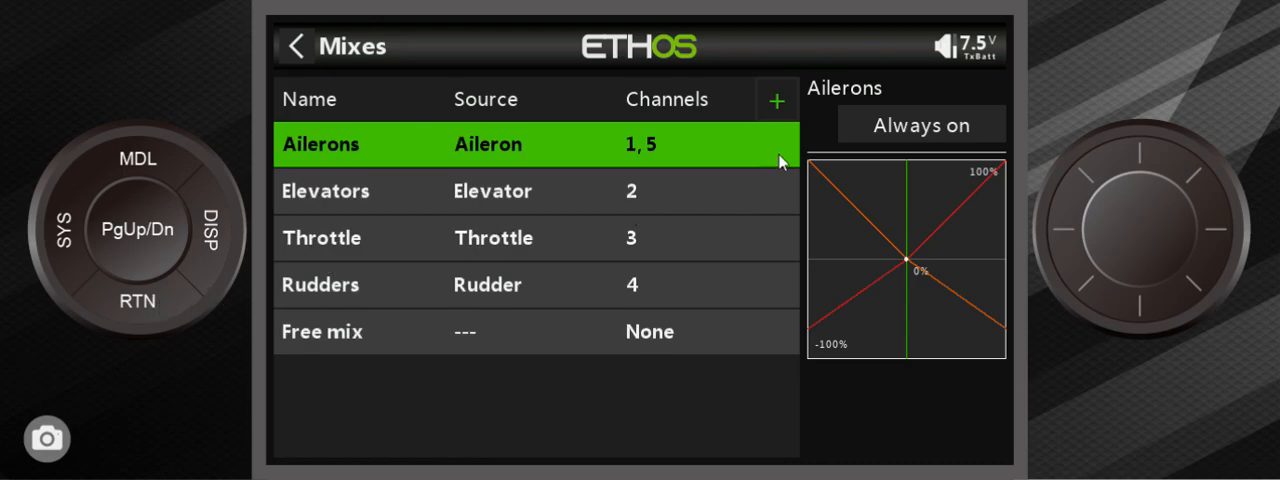
pyautogui.click(777, 100)
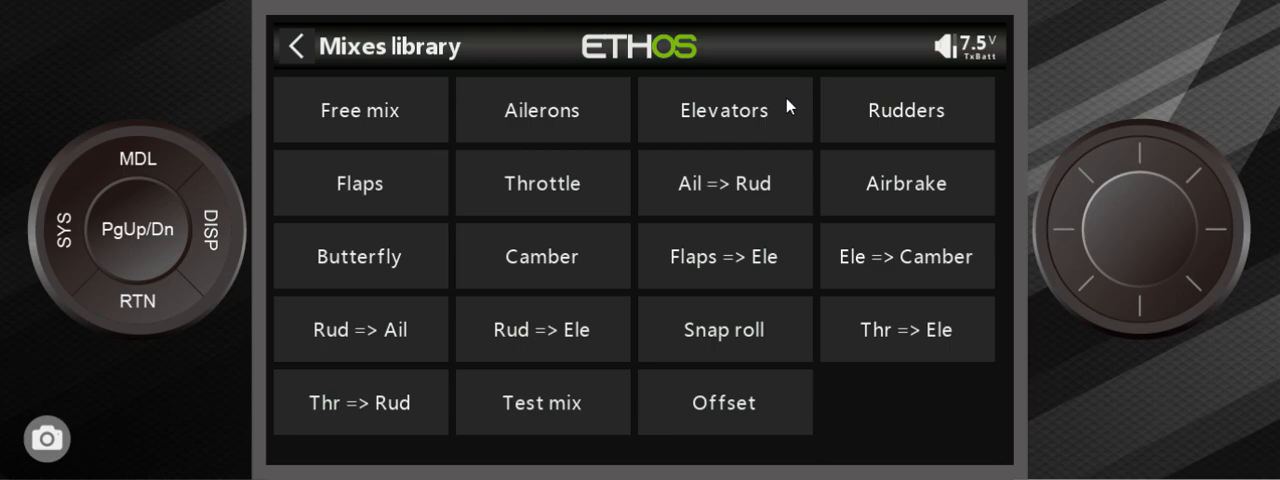
pyautogui.moveTo(805, 175)
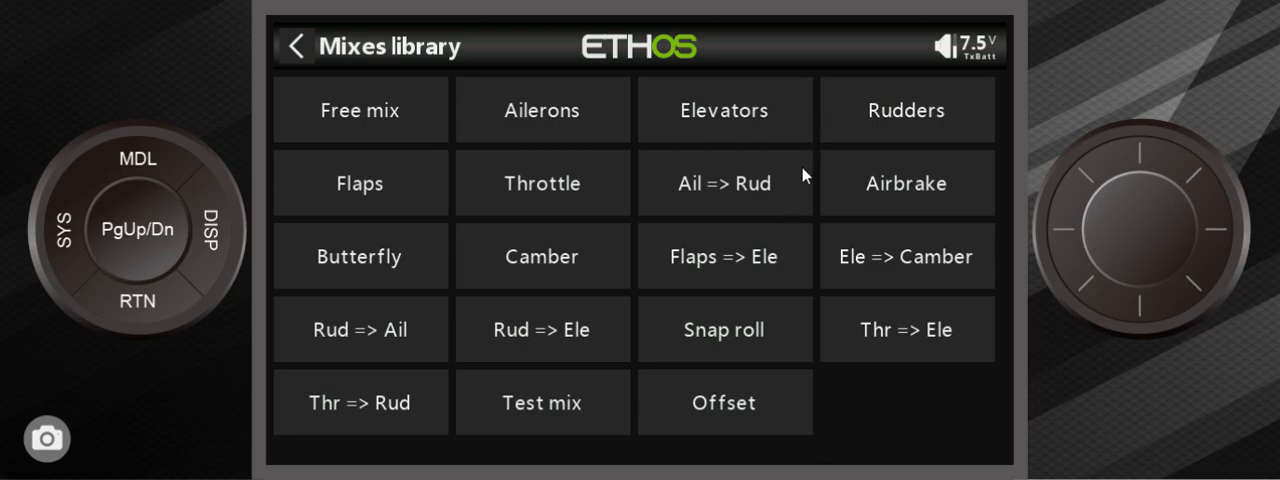
pyautogui.moveTo(762, 208)
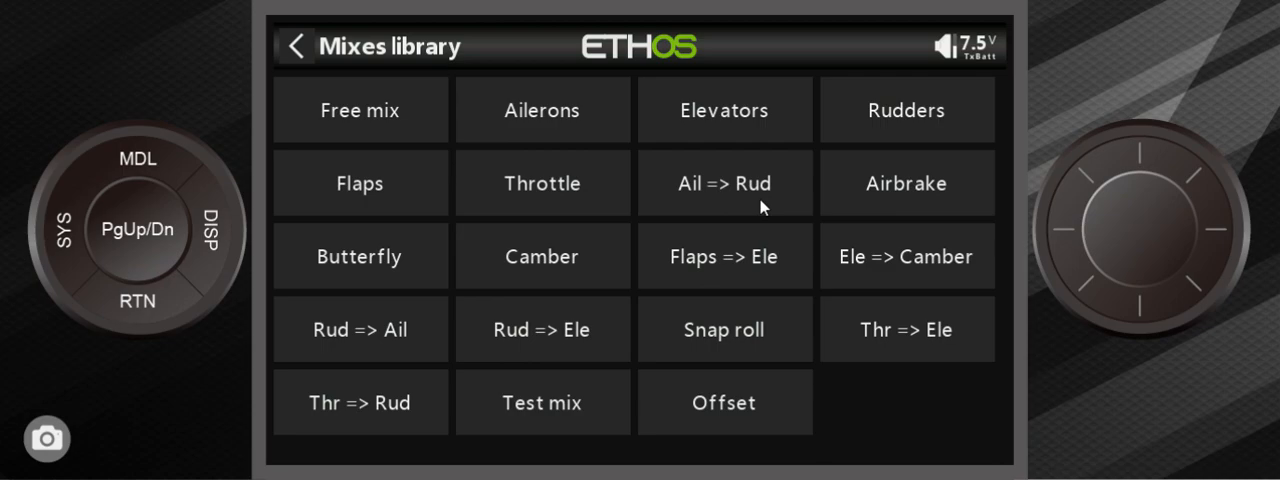
pyautogui.moveTo(728, 196)
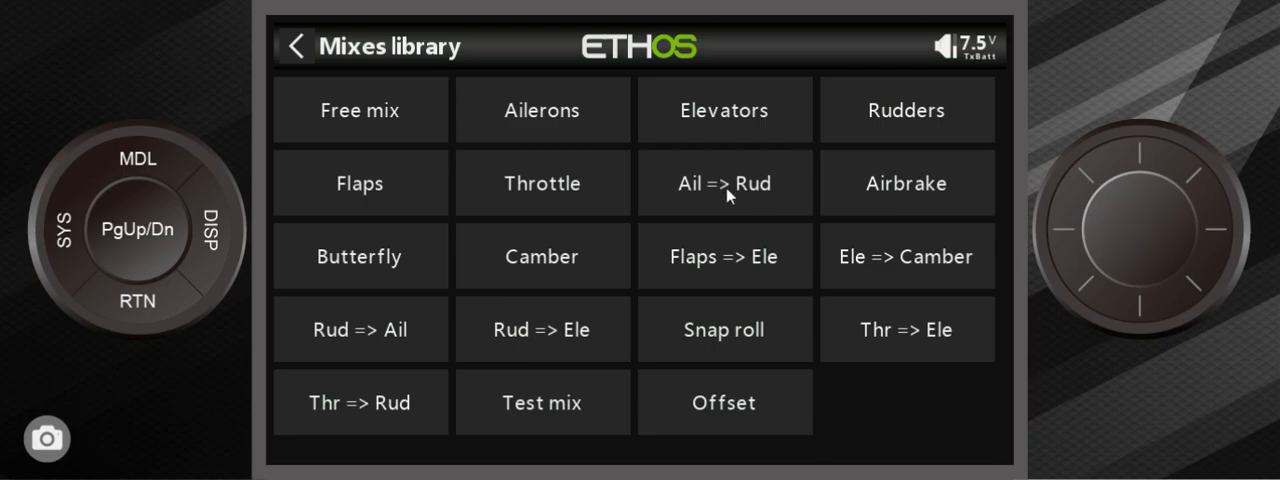
pyautogui.click(724, 183)
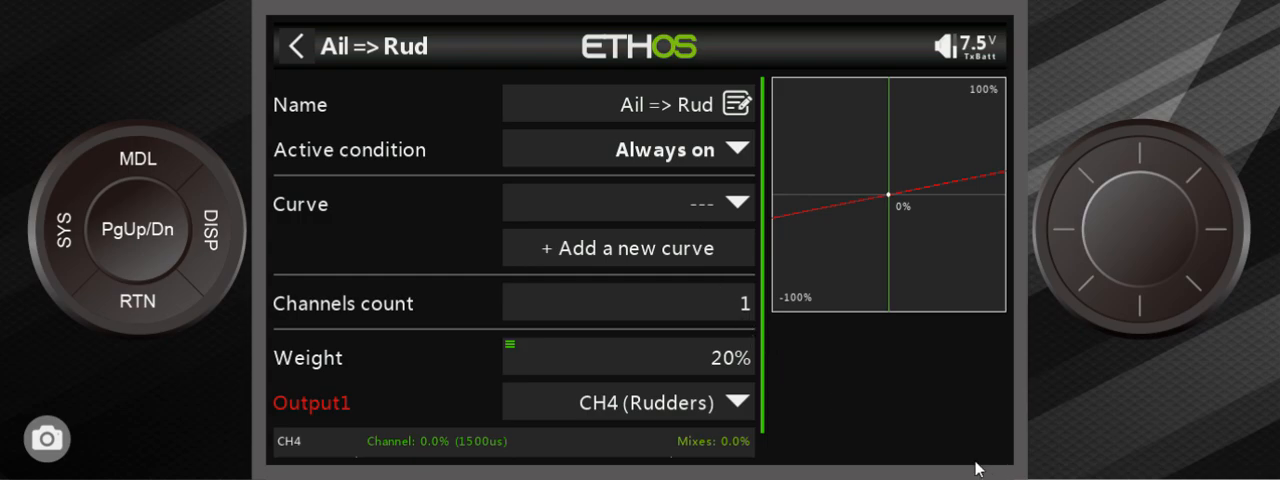
pyautogui.moveTo(738, 315)
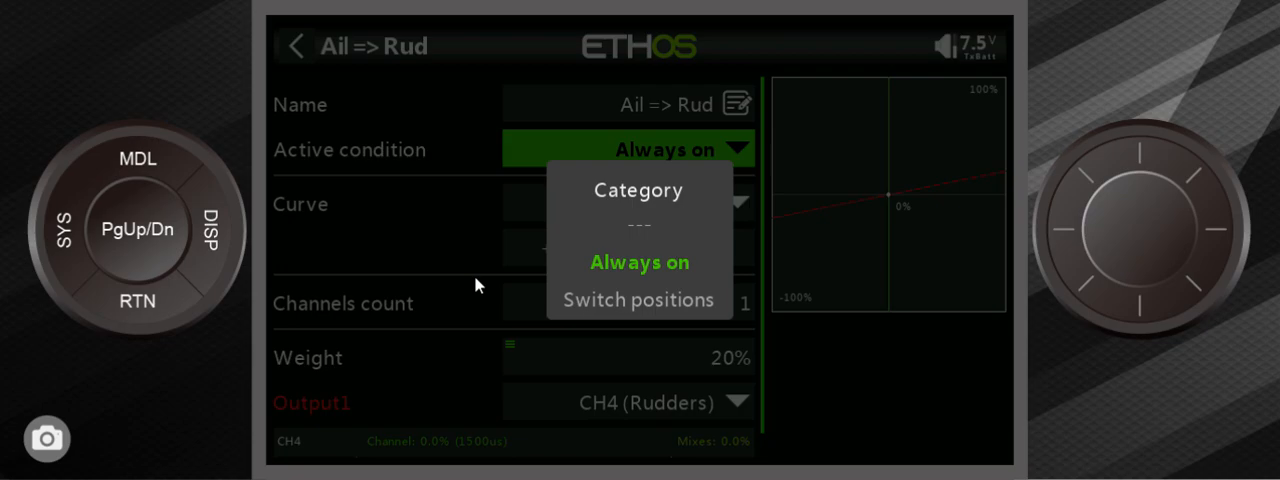
# - Keep the Ail => Rud mix active condition at Always on
pyautogui.click(639, 262)
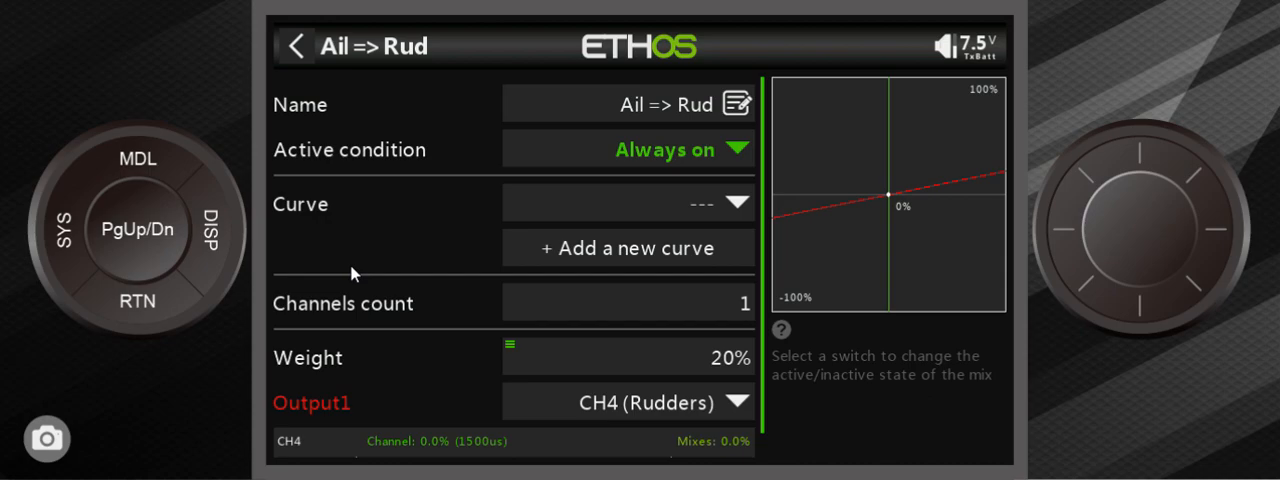
pyautogui.moveTo(718, 368)
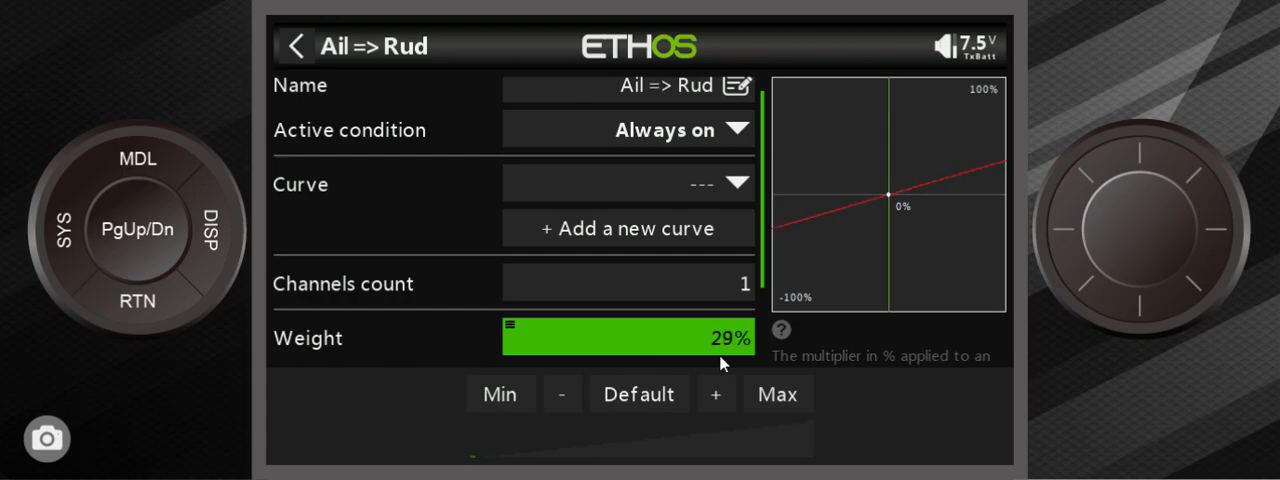
# - Raise the Ail => Rud mix weight from 20% to 30%
pyautogui.click(716, 393)
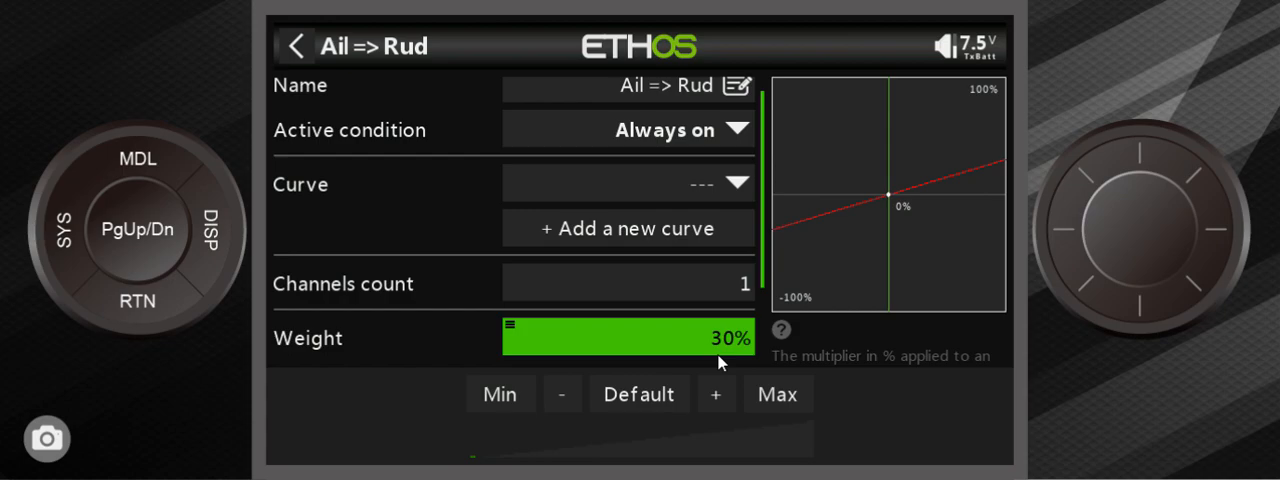
pyautogui.moveTo(715, 355)
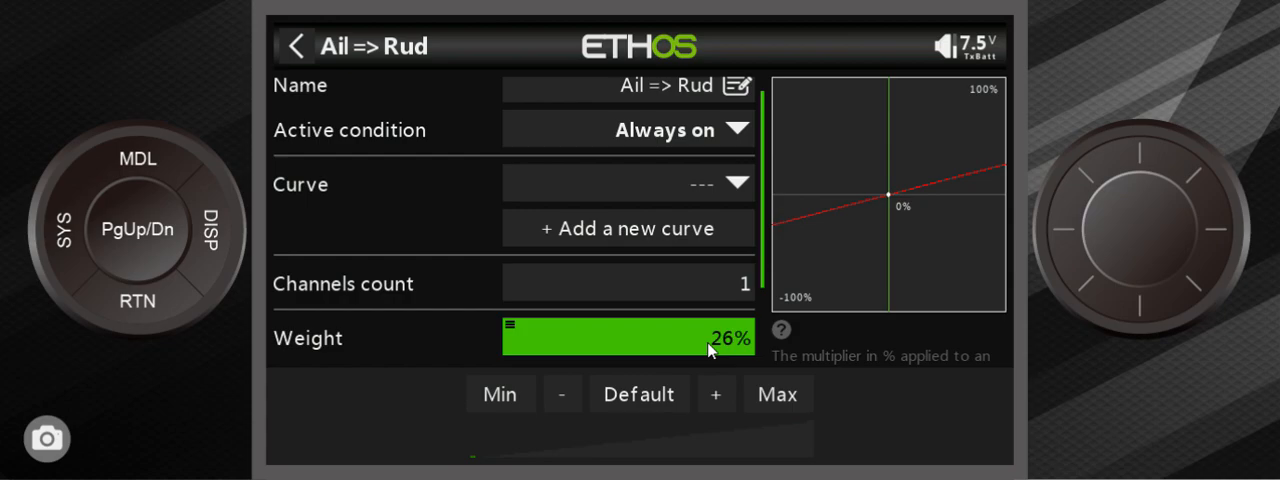
pyautogui.click(562, 393)
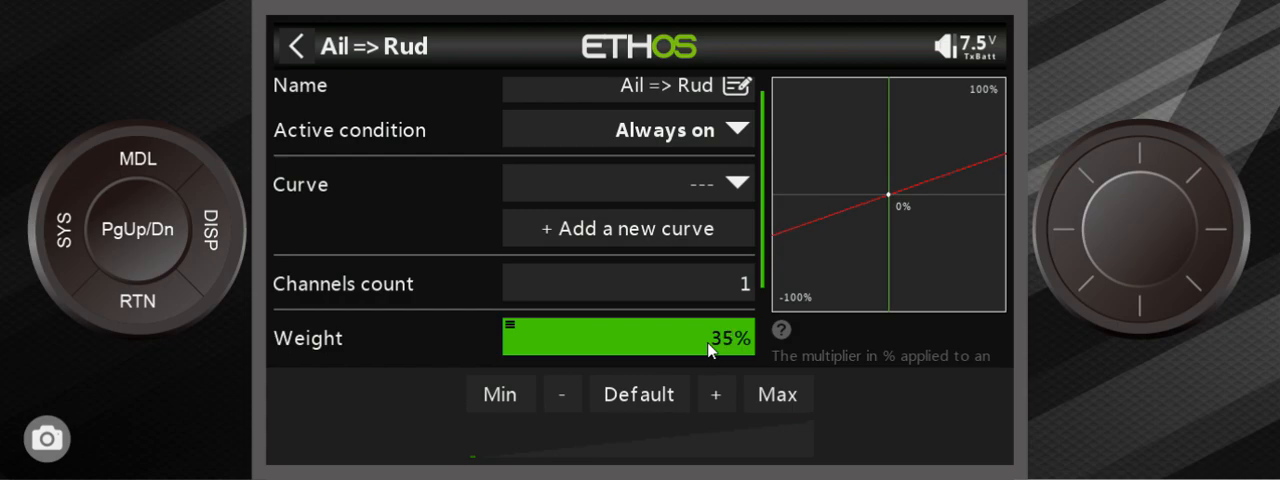
pyautogui.click(562, 393)
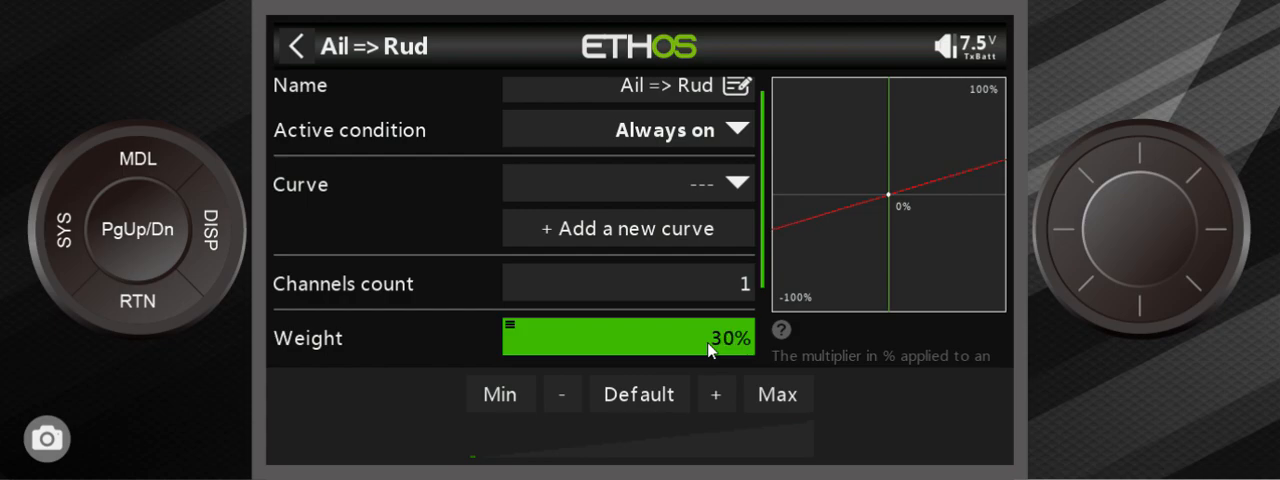
pyautogui.moveTo(710, 352)
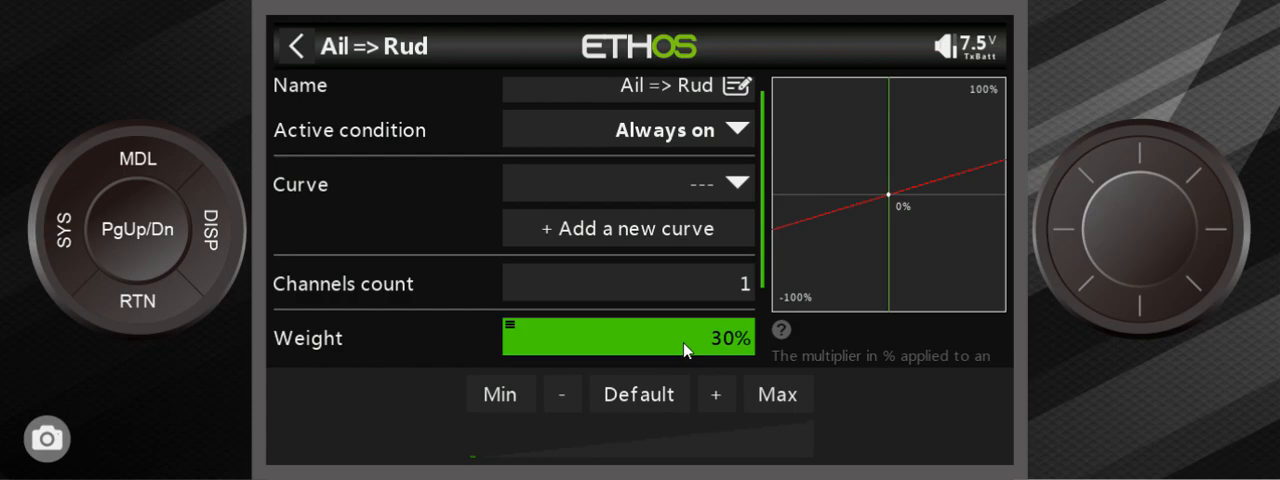
pyautogui.moveTo(687, 349)
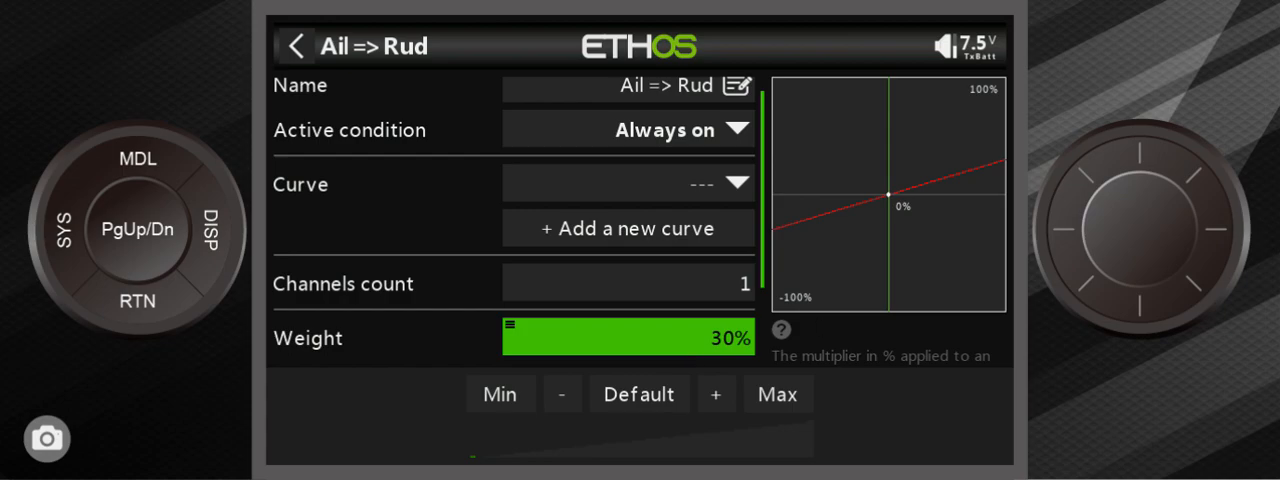